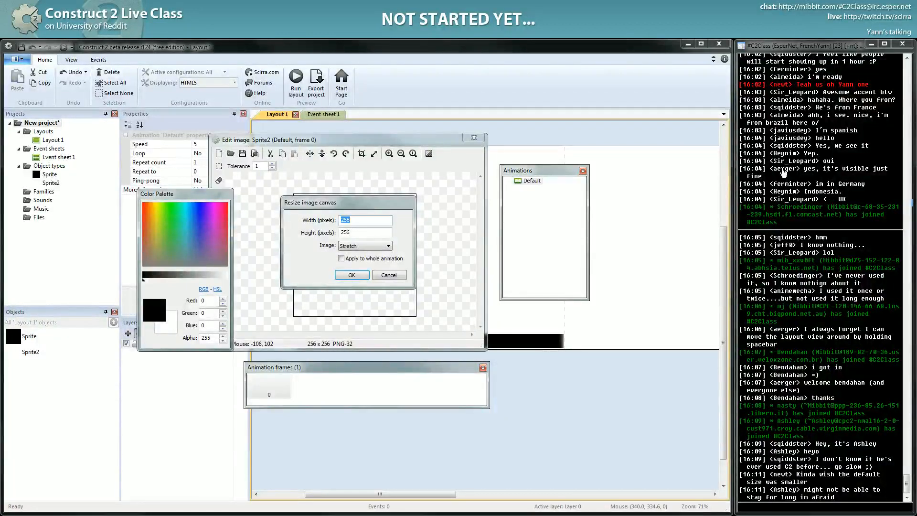
- Resize the second sprite's image to 32×64 and fill it red
text(64)
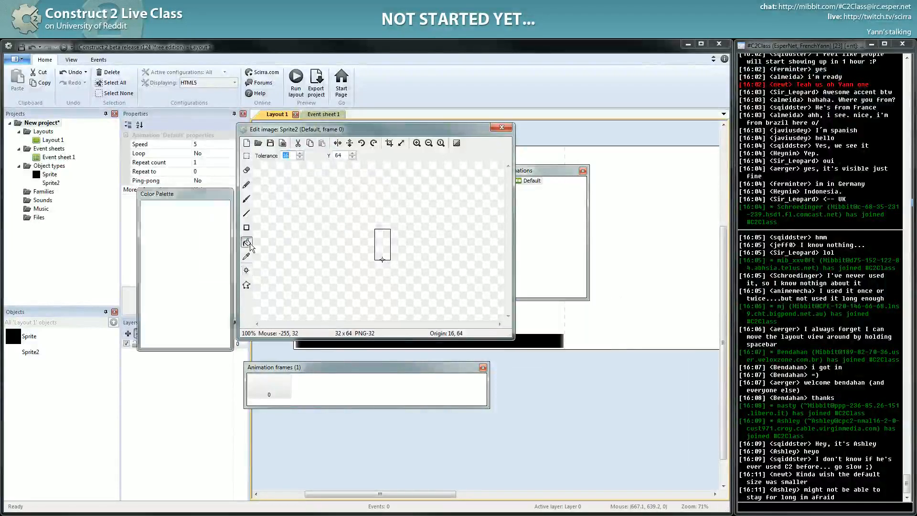
click(246, 242)
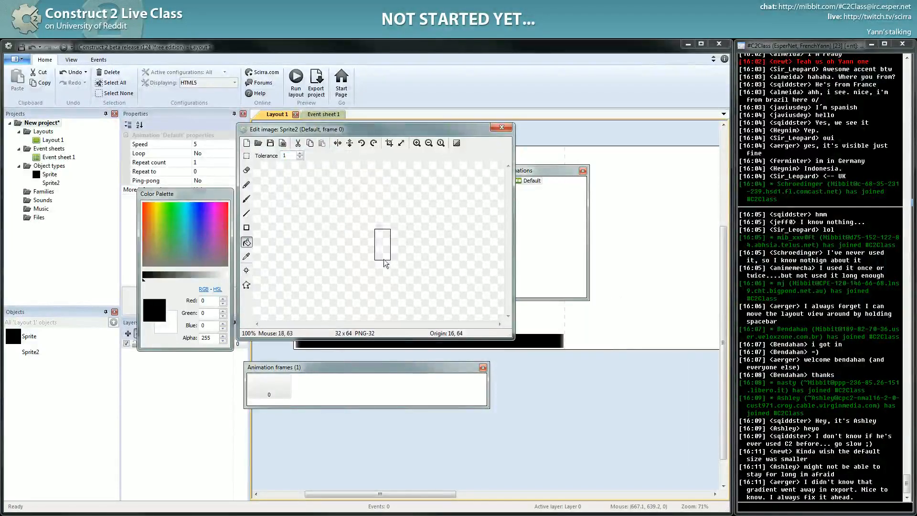
mouse_move(229, 291)
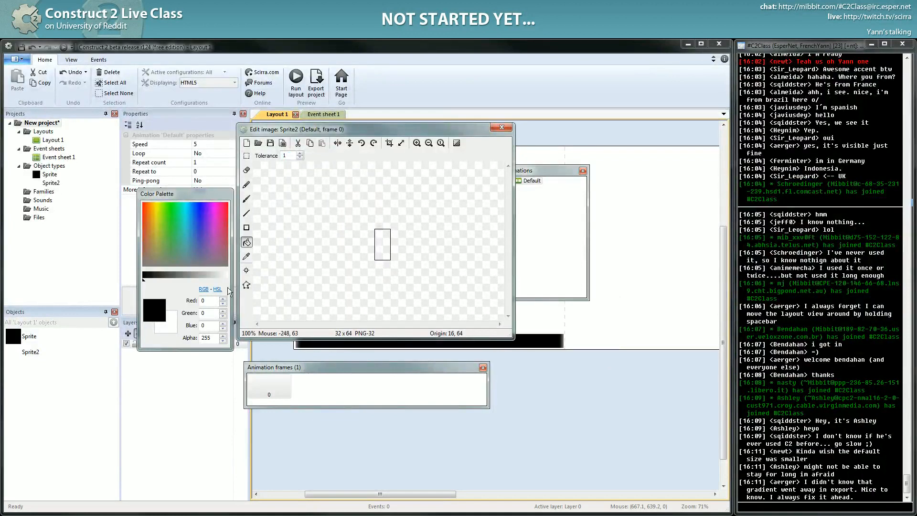
click(148, 211)
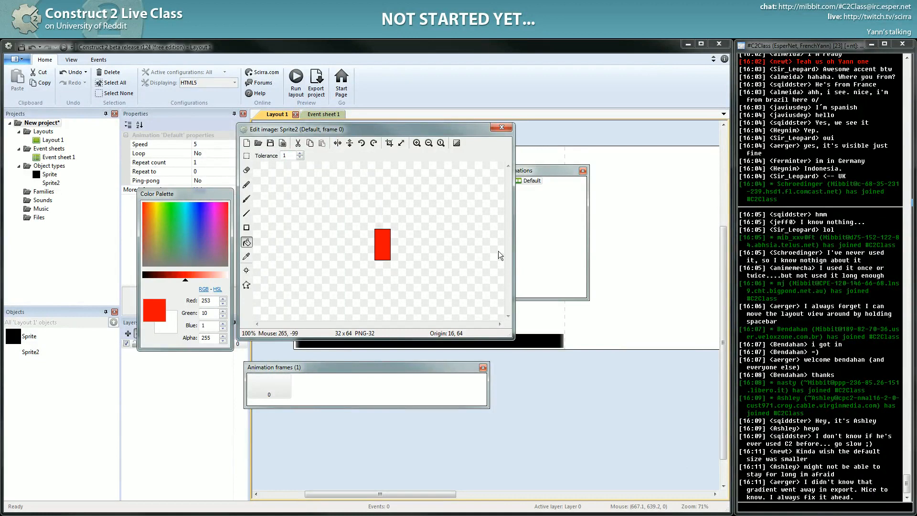
click(500, 127)
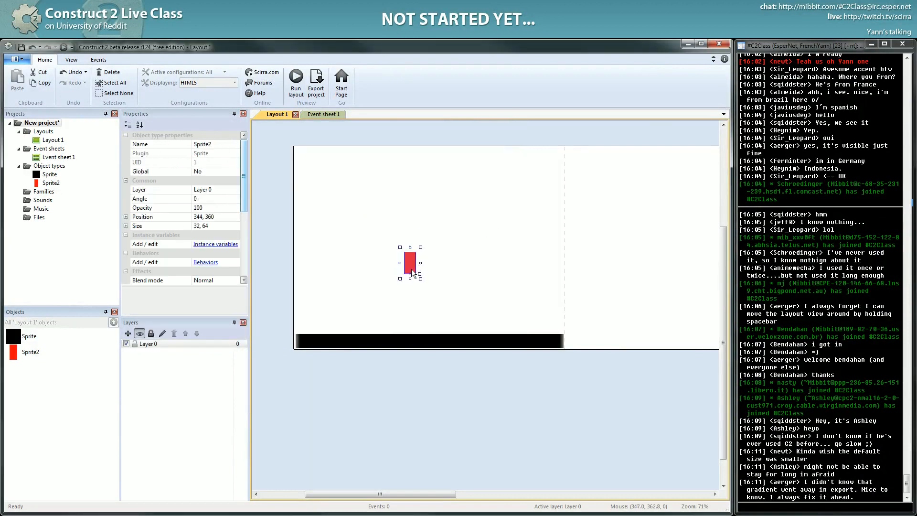
click(427, 341)
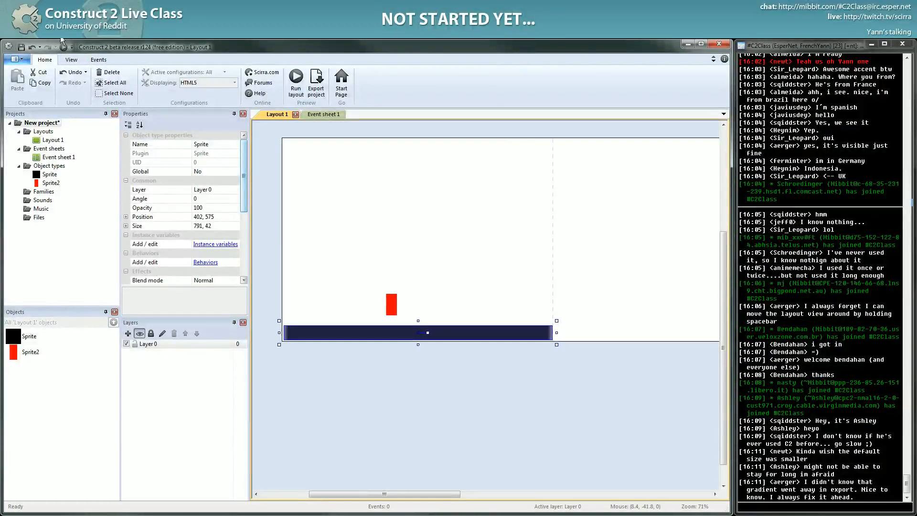
key(alt+tab)
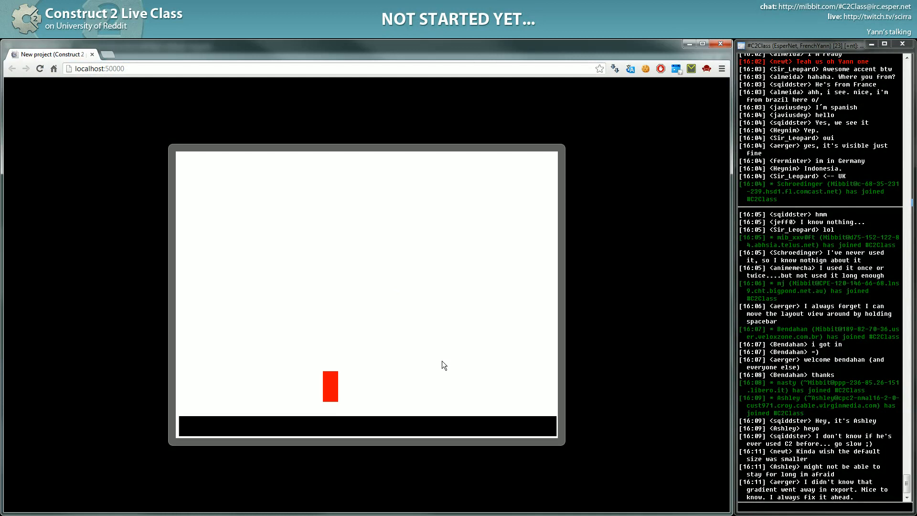
mouse_move(421, 404)
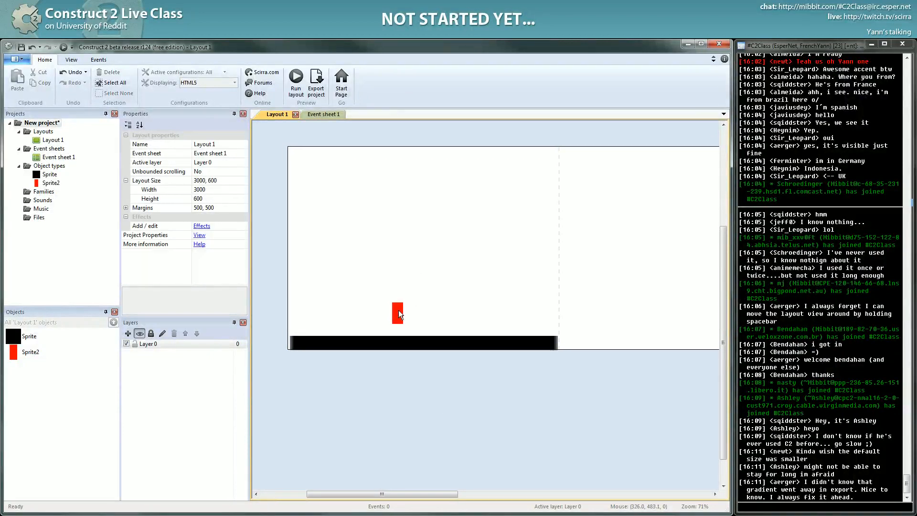
- Attach the Platform behavior to the red sprite from the Add behavior list
click(397, 312)
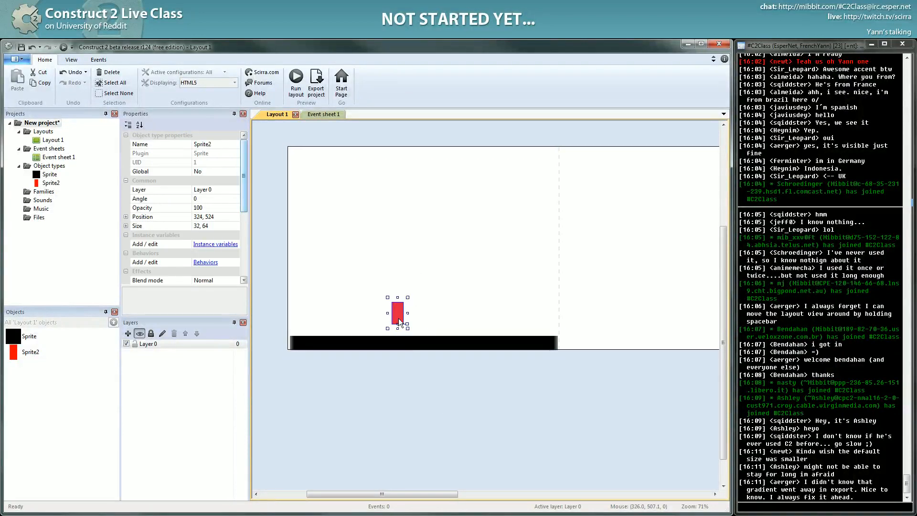
mouse_move(417, 310)
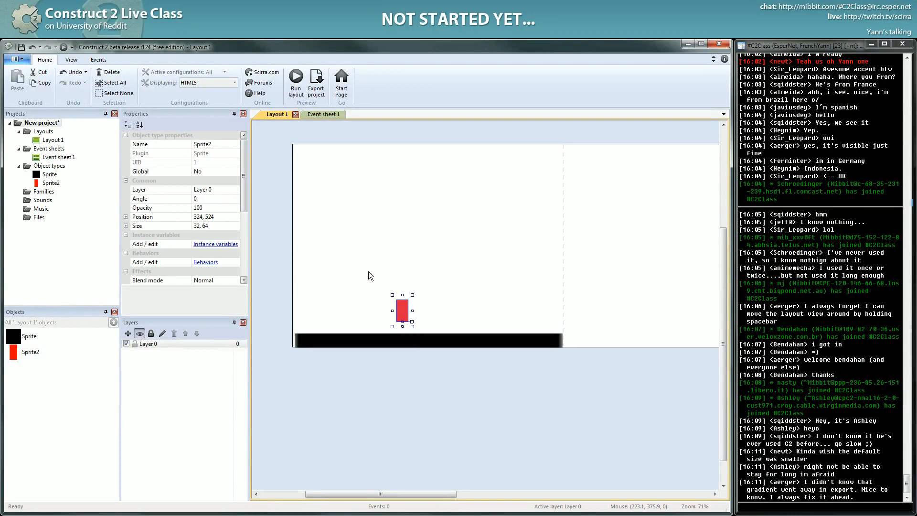
mouse_move(368, 275)
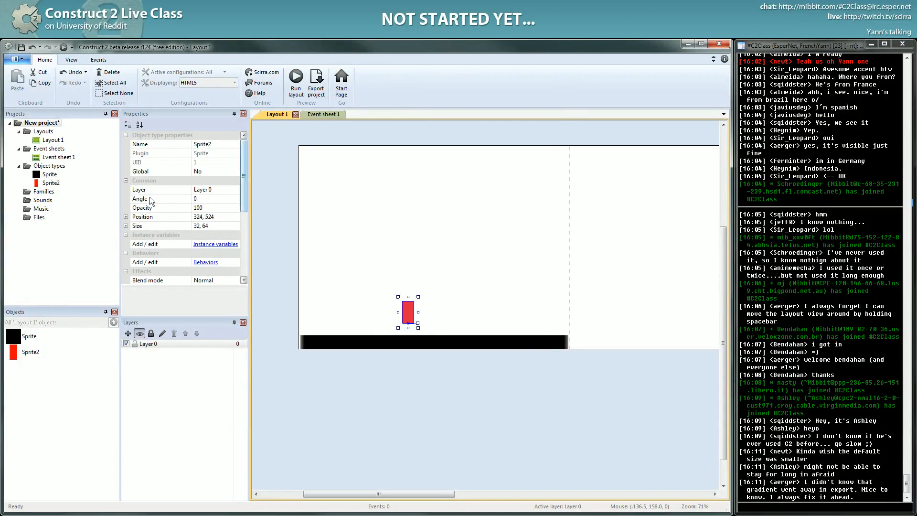
mouse_move(169, 238)
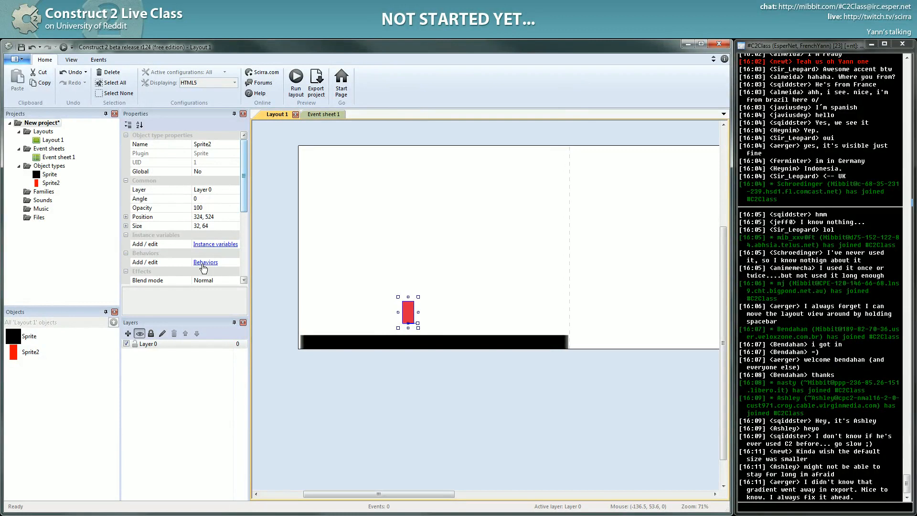
click(206, 262)
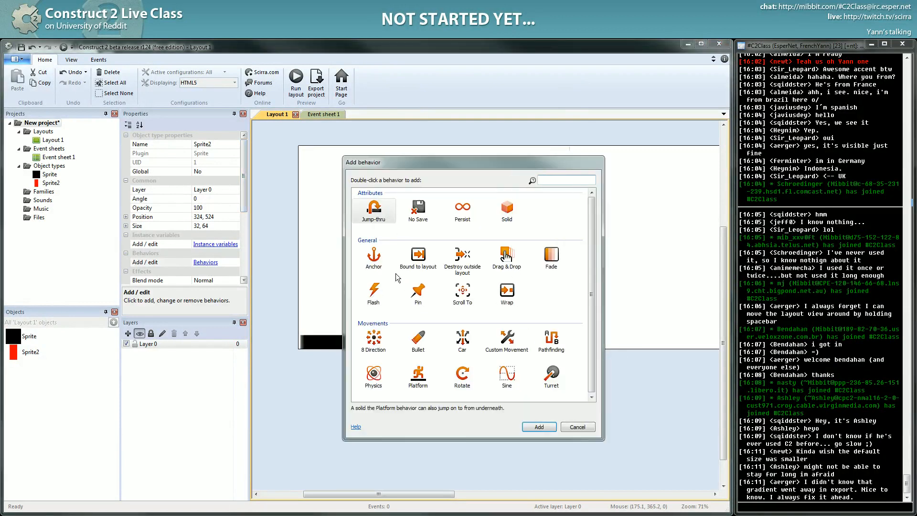
click(550, 258)
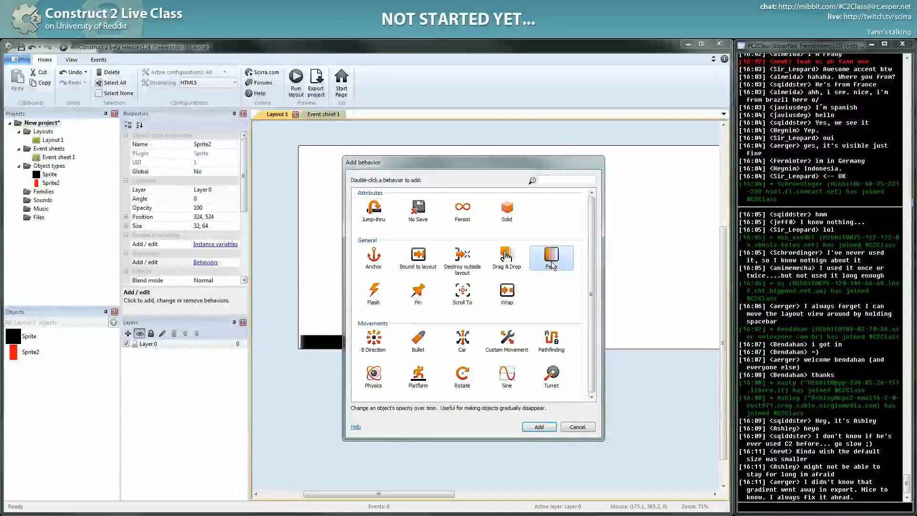
click(550, 257)
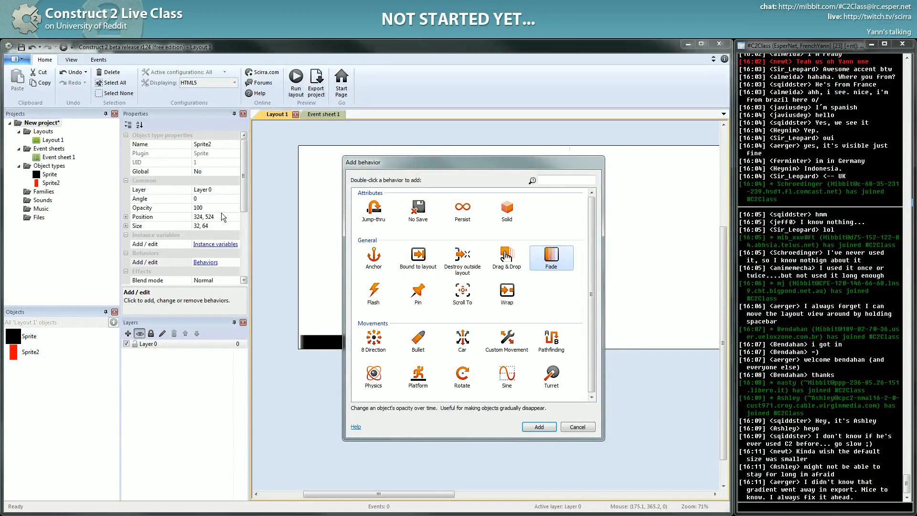
mouse_move(373, 257)
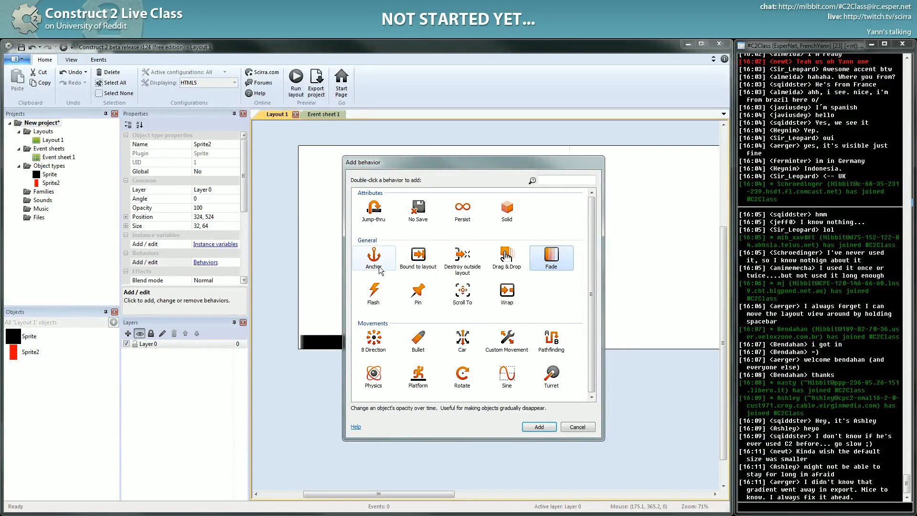
mouse_move(437, 343)
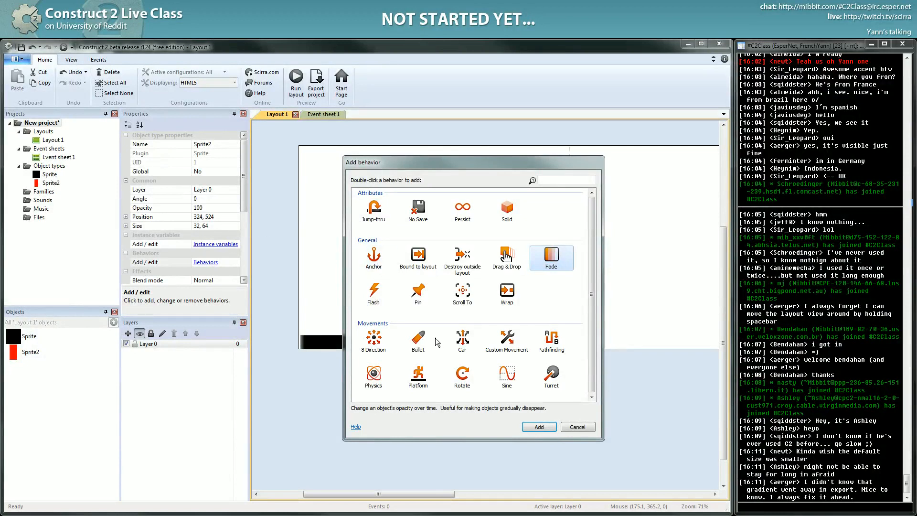
mouse_move(435, 338)
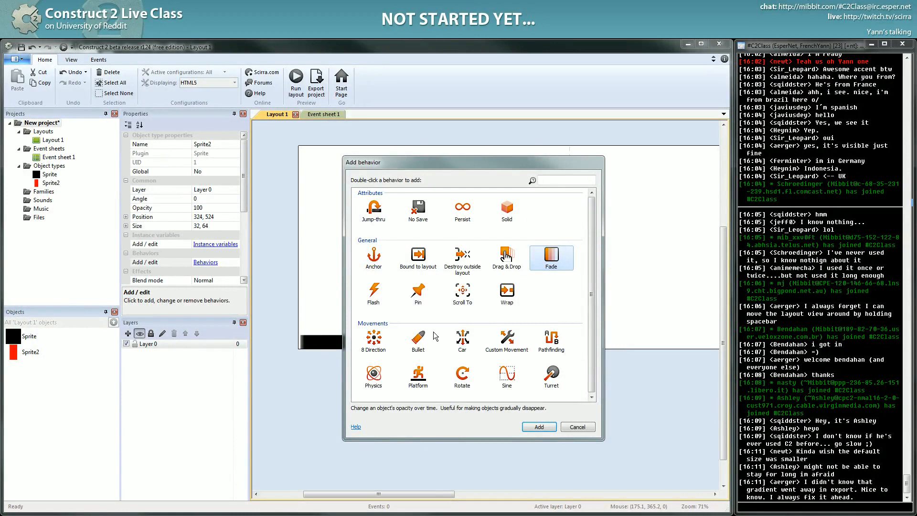
mouse_move(388, 274)
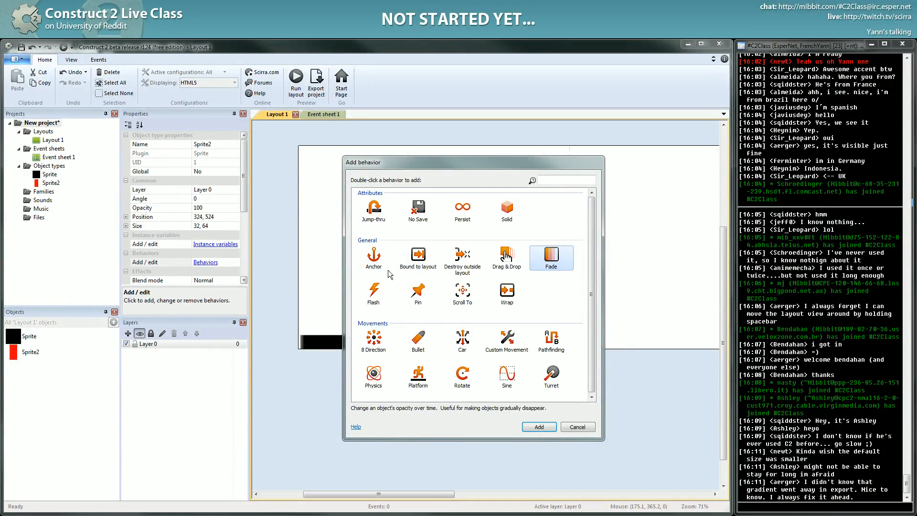
mouse_move(417, 258)
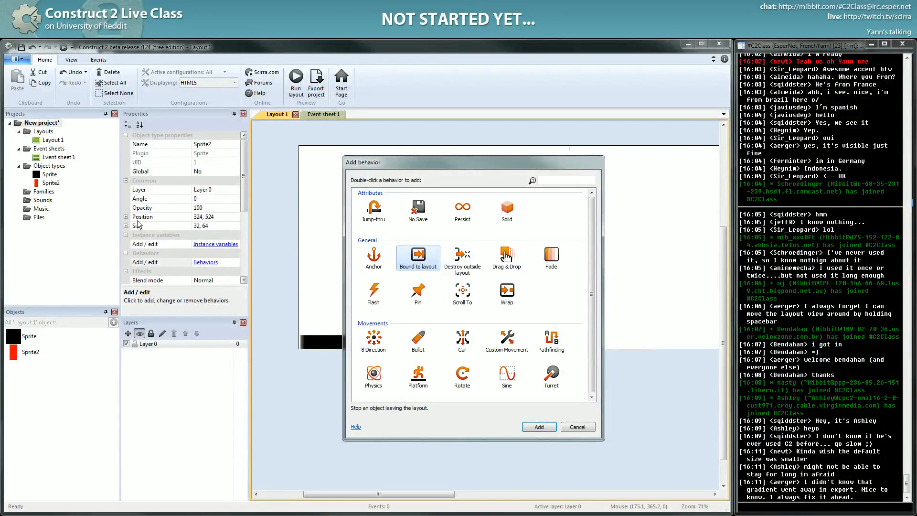
mouse_move(520, 310)
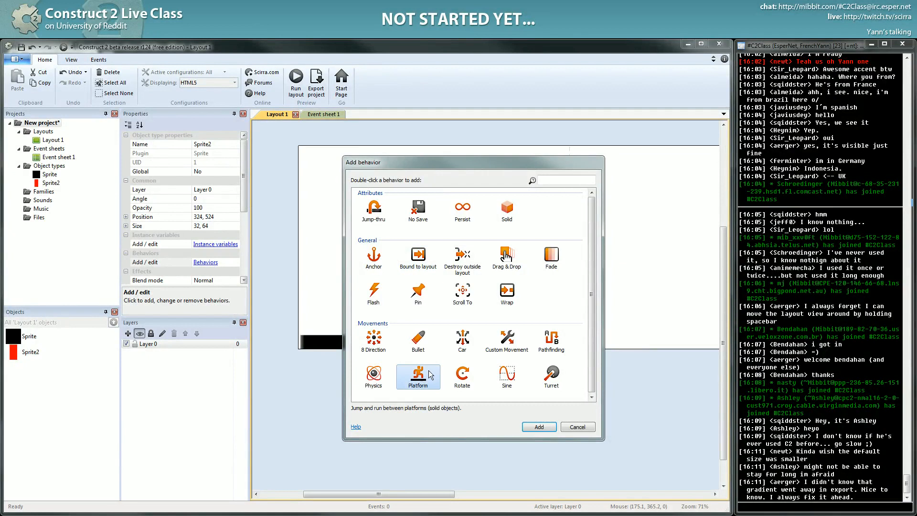
mouse_move(430, 375)
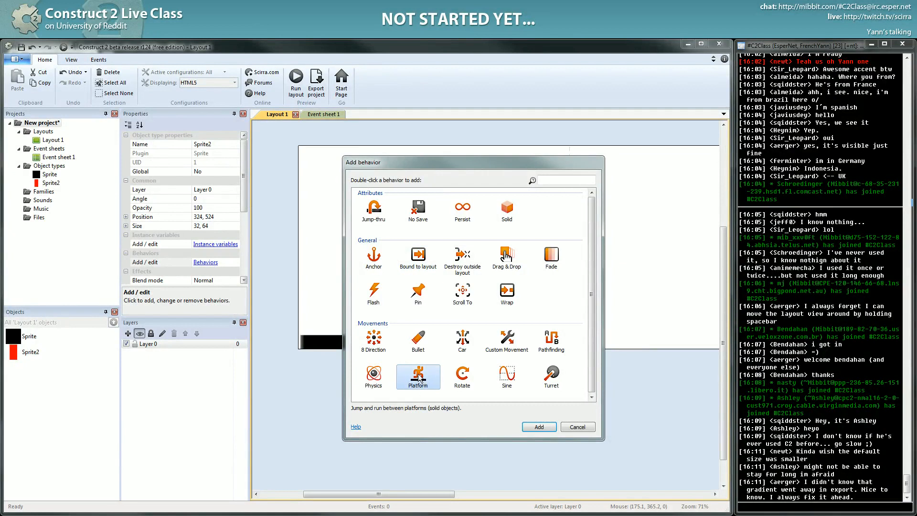
double_click(417, 377)
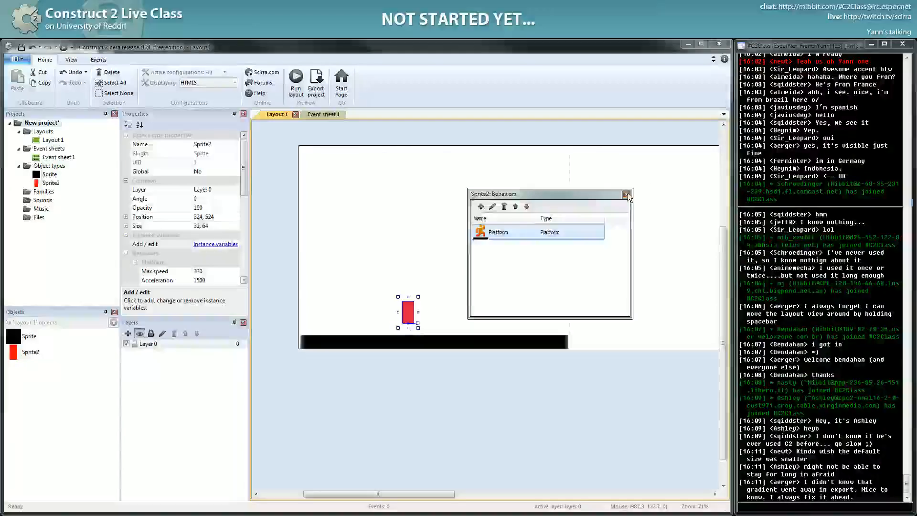
- Close the behaviors list and rename the black platform to 'ground'
click(627, 194)
text(player)
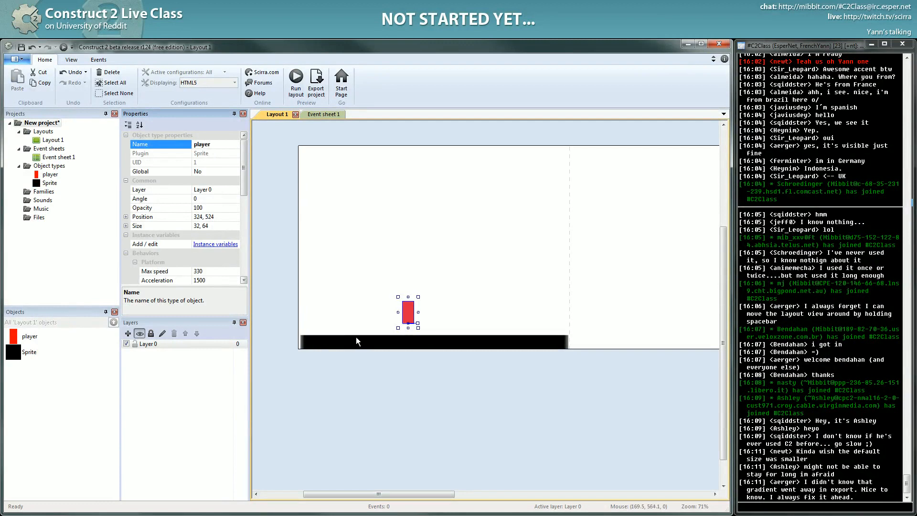
click(432, 342)
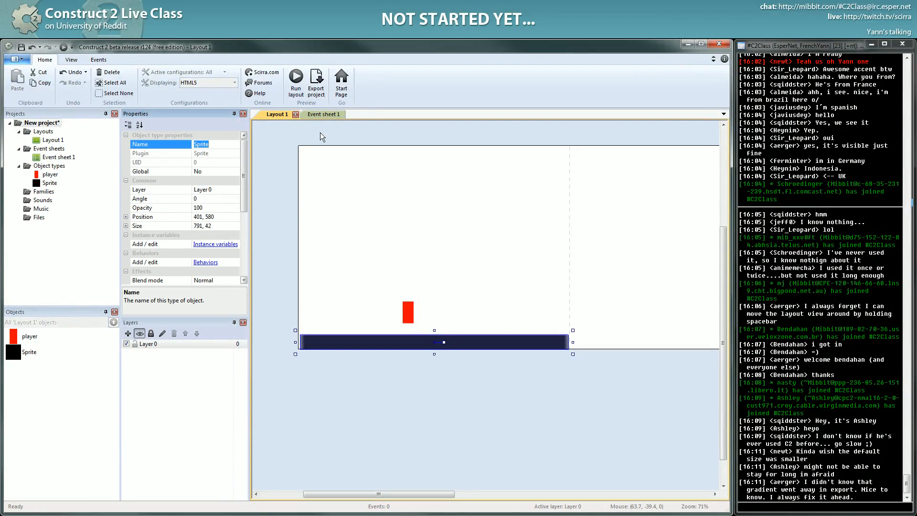
text(ground)
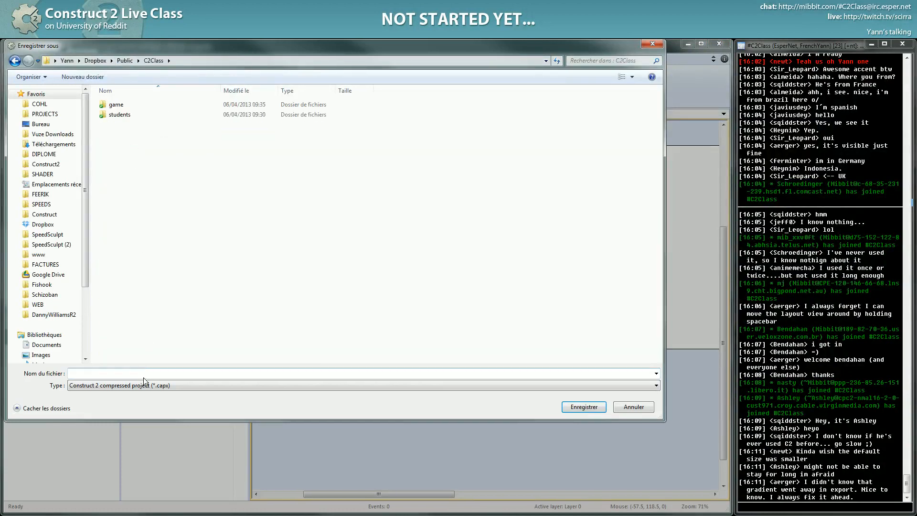
- Save the project as 'plat' inside the game folder
double_click(117, 104)
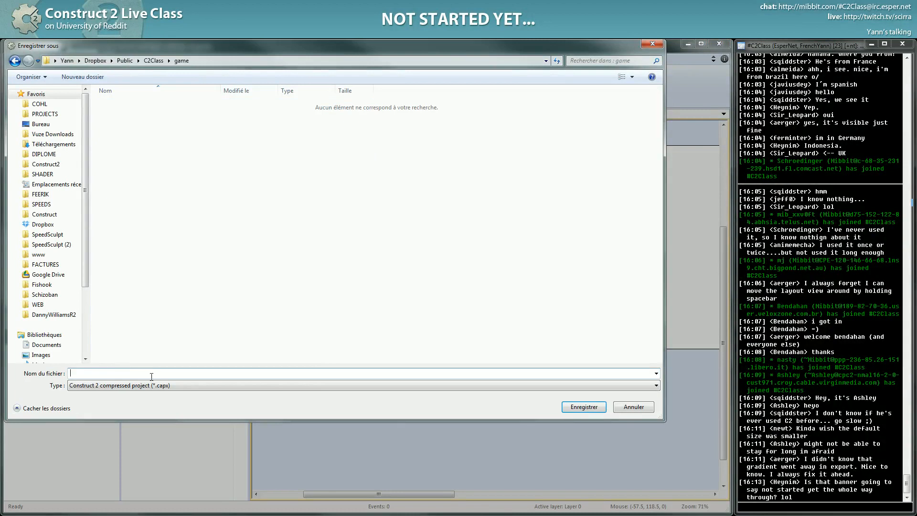
text(plat)
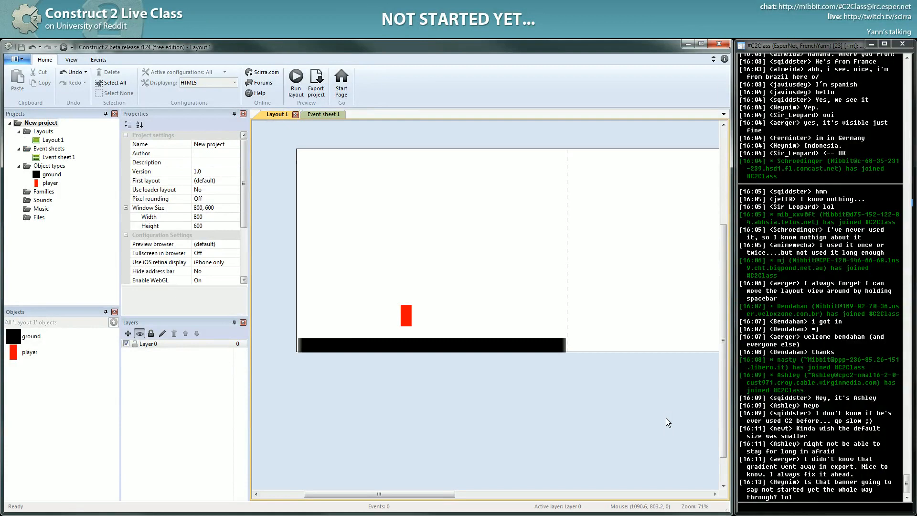
mouse_move(431, 460)
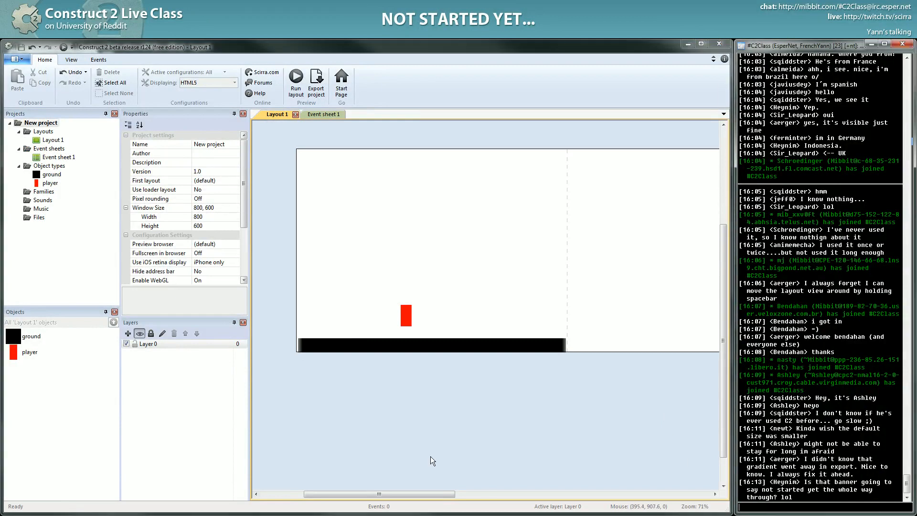
mouse_move(433, 460)
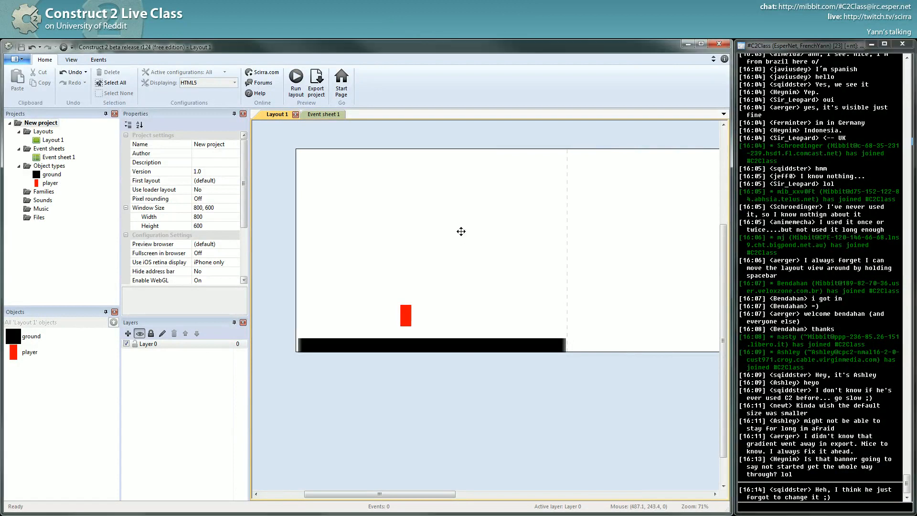
- Nudge the black ground platform into a slightly new position below the player
click(405, 315)
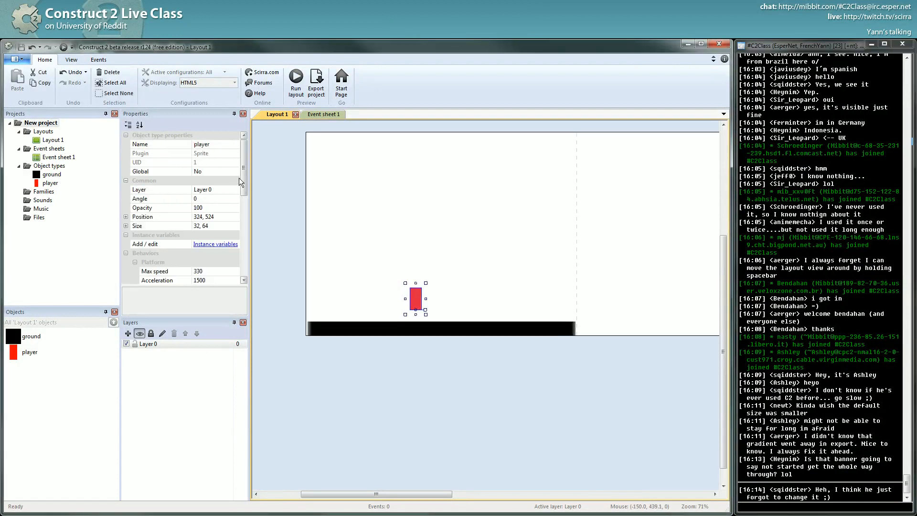
scroll(down, 3)
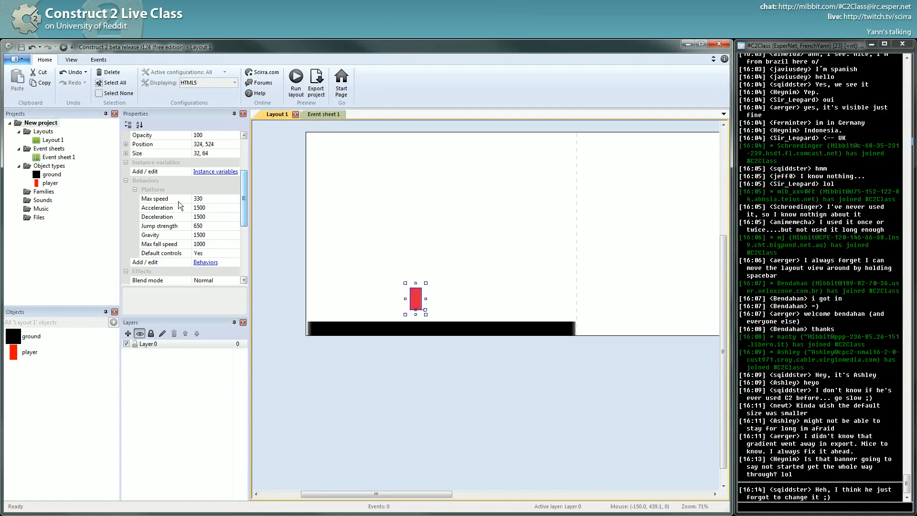
mouse_move(248, 221)
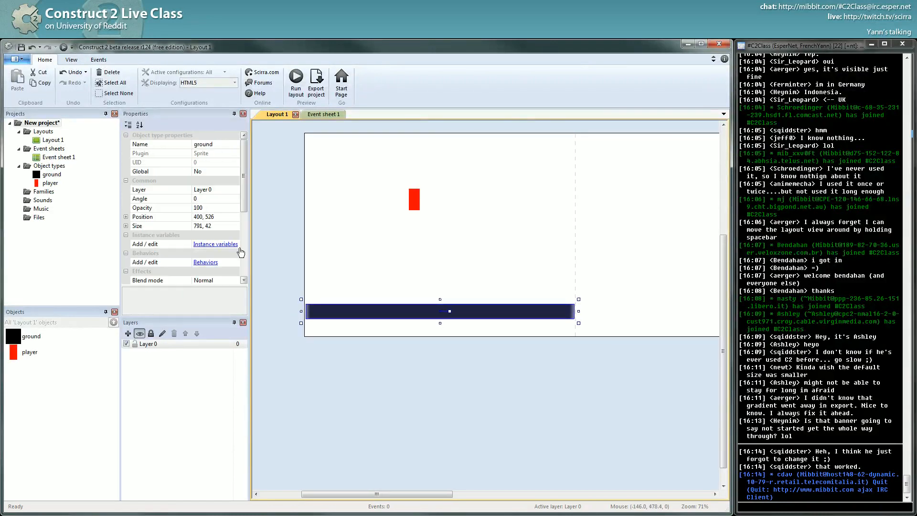
mouse_move(427, 310)
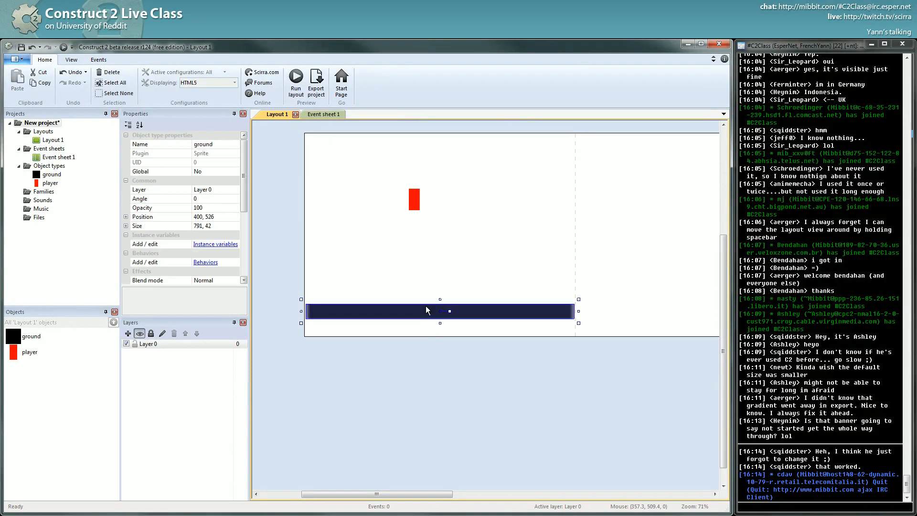
mouse_move(594, 346)
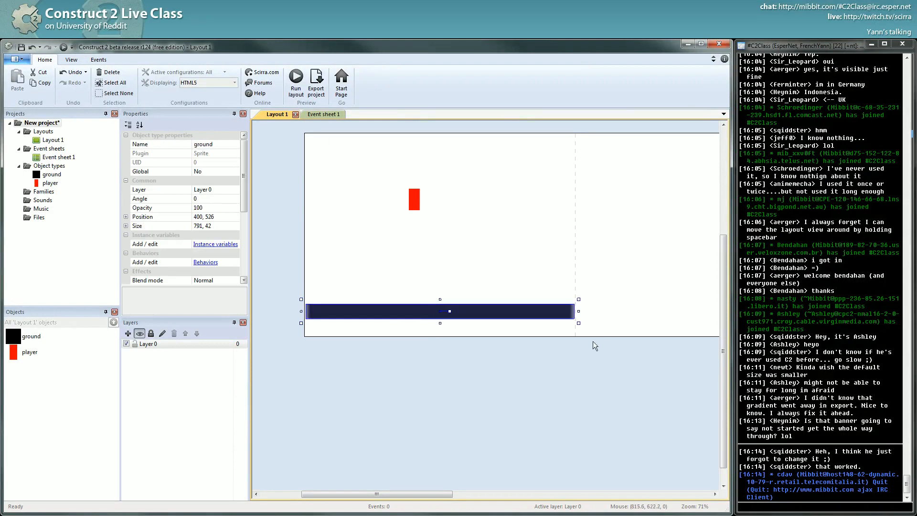
mouse_move(461, 314)
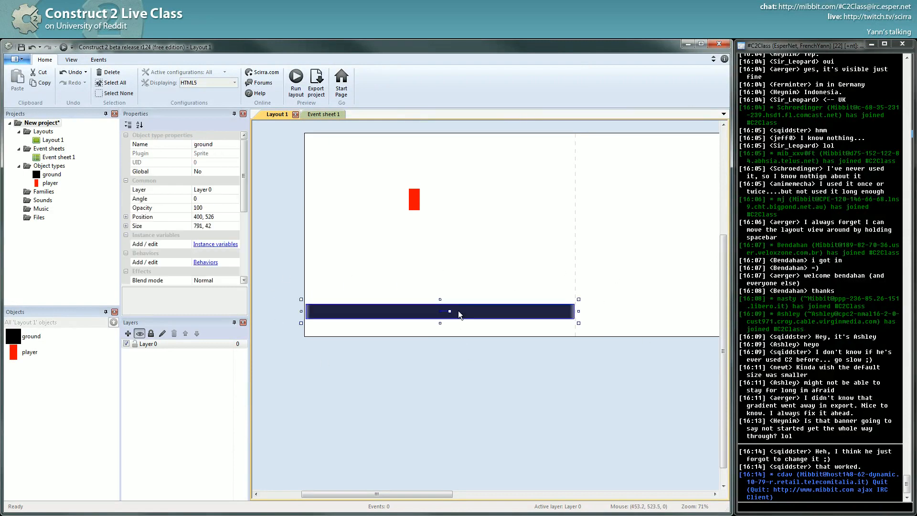
drag(459, 312, 457, 318)
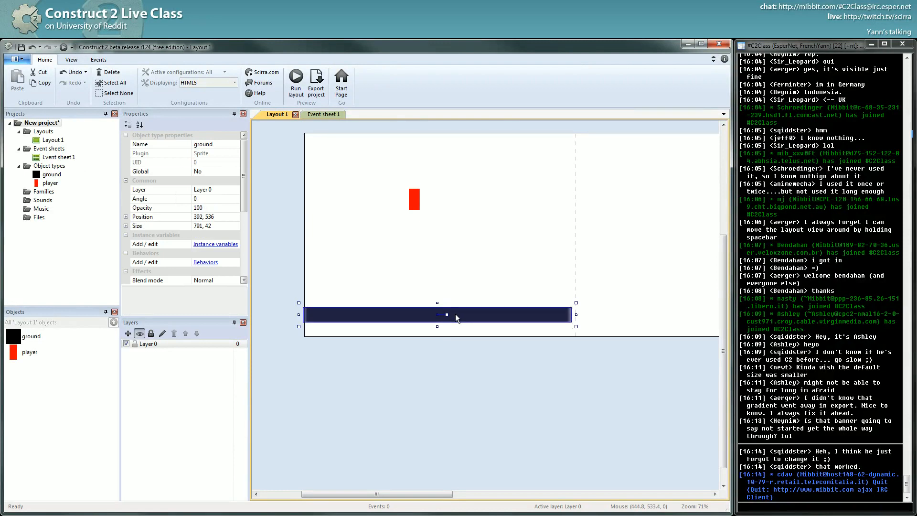
drag(456, 314, 460, 313)
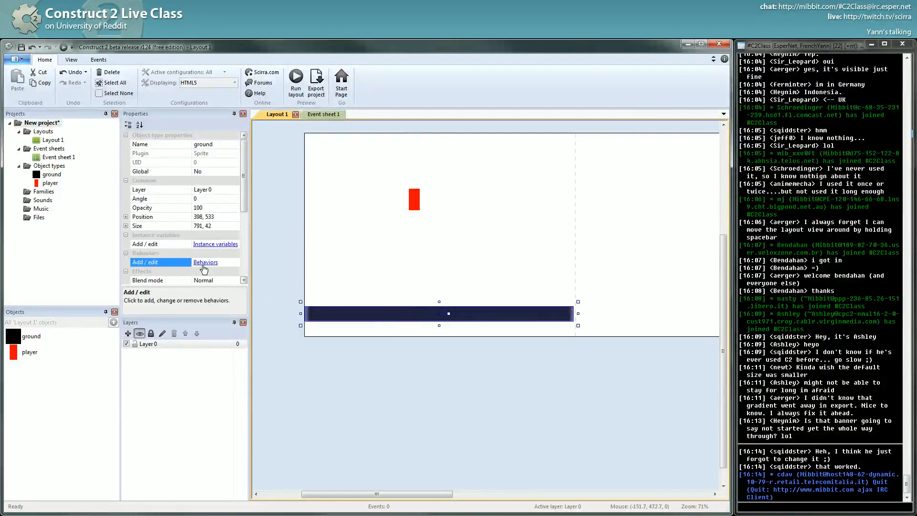
- Add the Solid behavior to the ground, then check the red player's behaviors
click(205, 262)
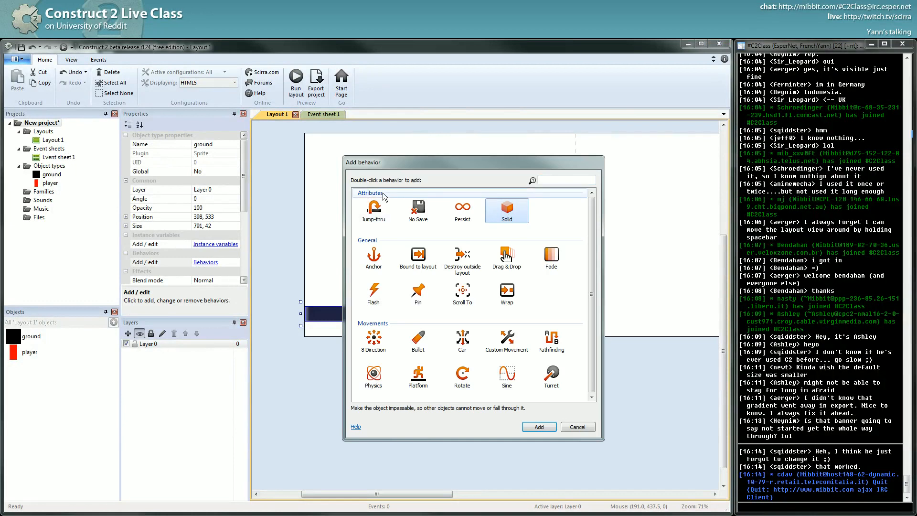
mouse_move(537, 218)
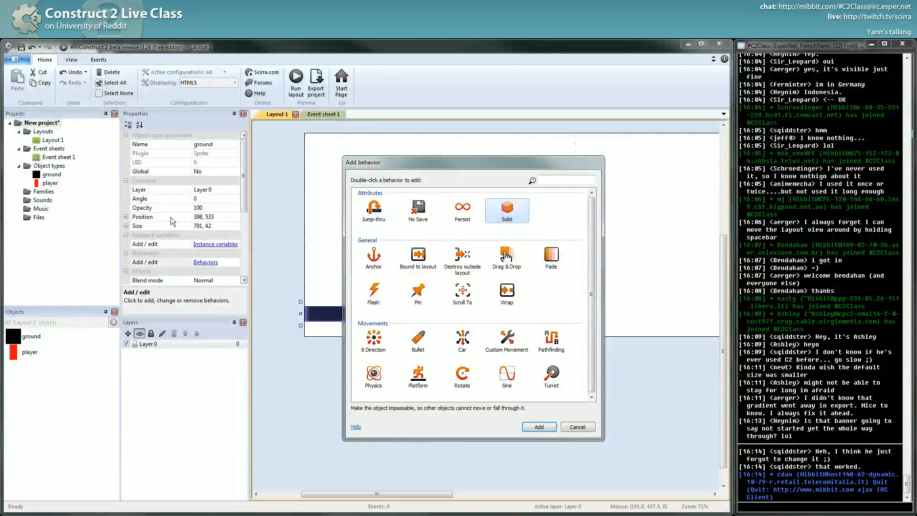
mouse_move(373, 209)
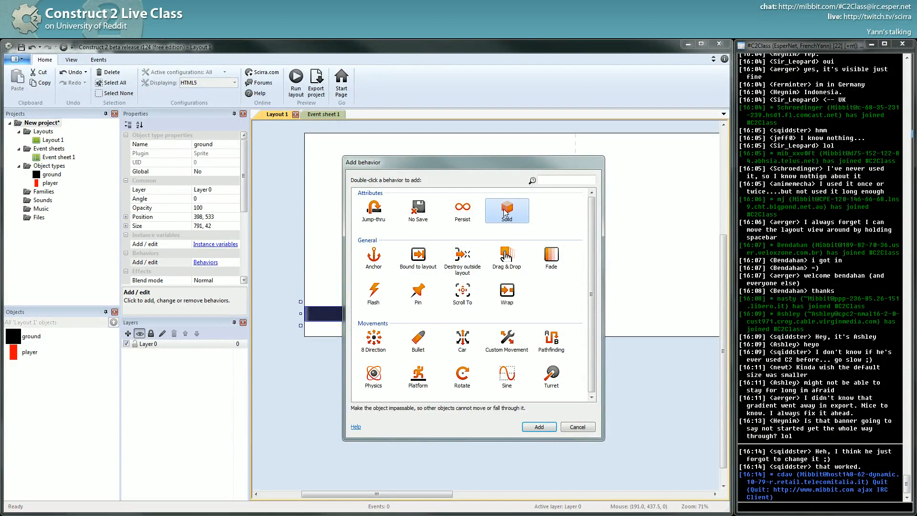
double_click(506, 210)
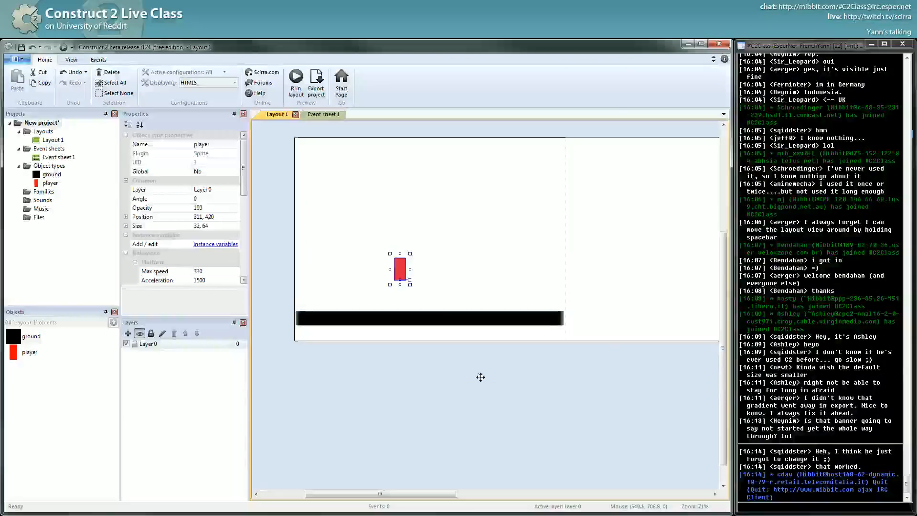
click(430, 325)
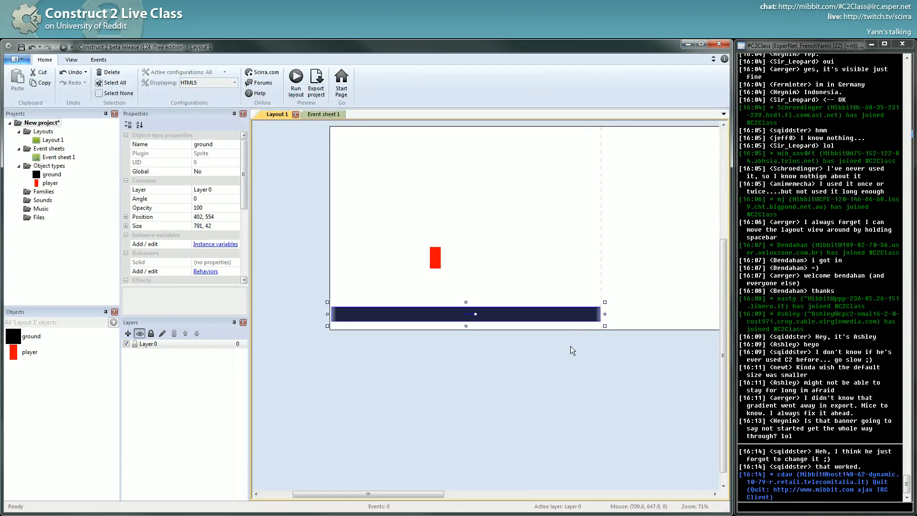
mouse_move(347, 321)
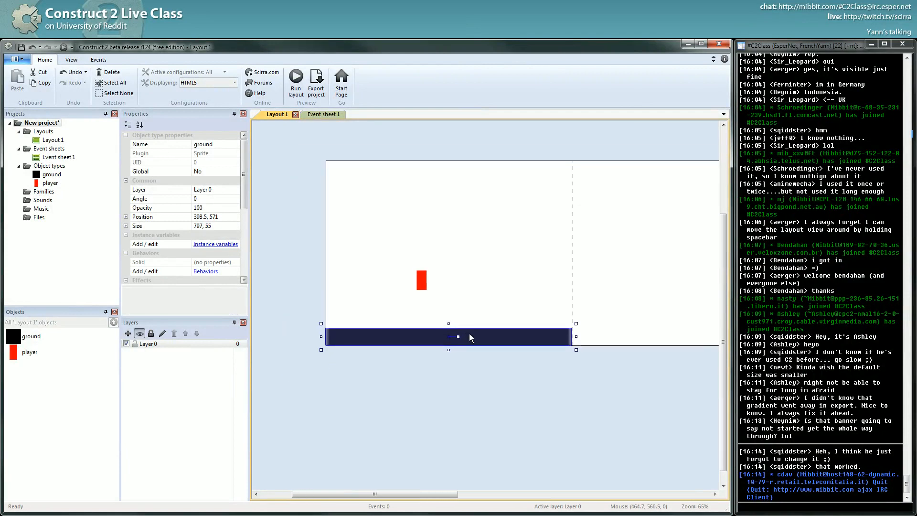
mouse_move(437, 270)
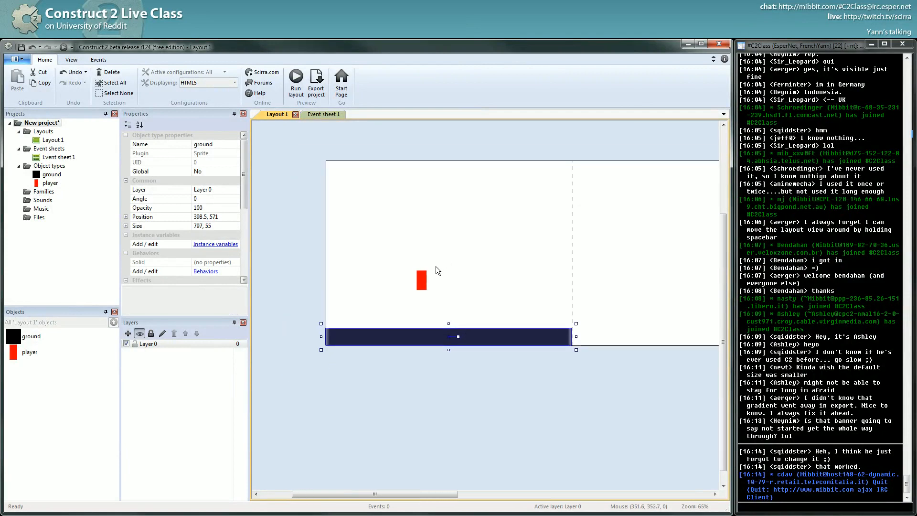
click(421, 280)
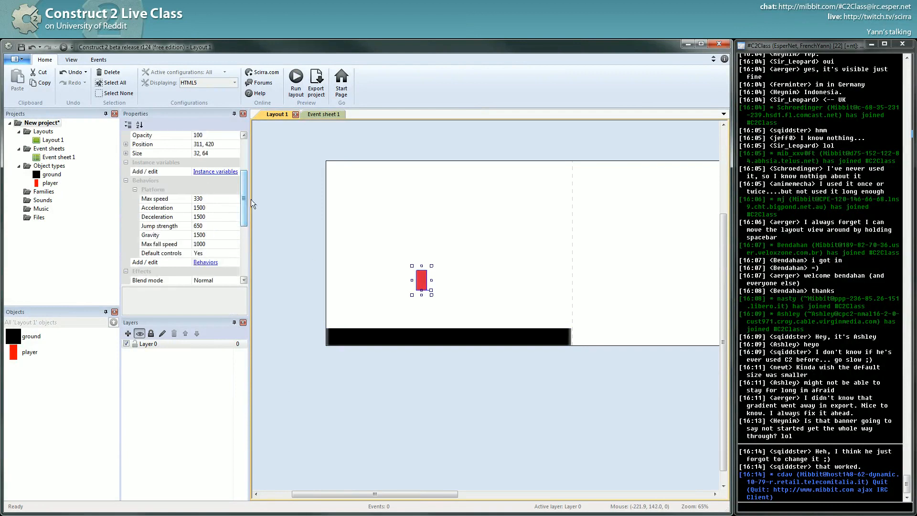
mouse_move(242, 208)
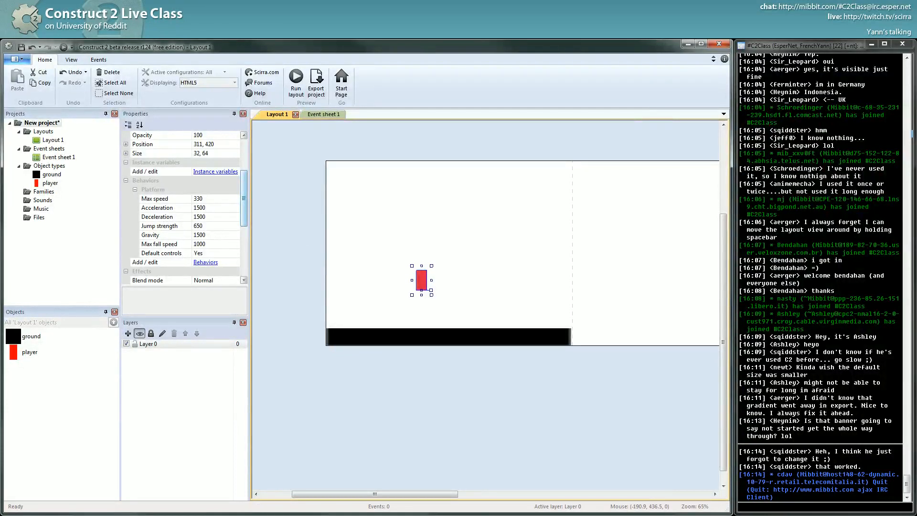
mouse_move(464, 266)
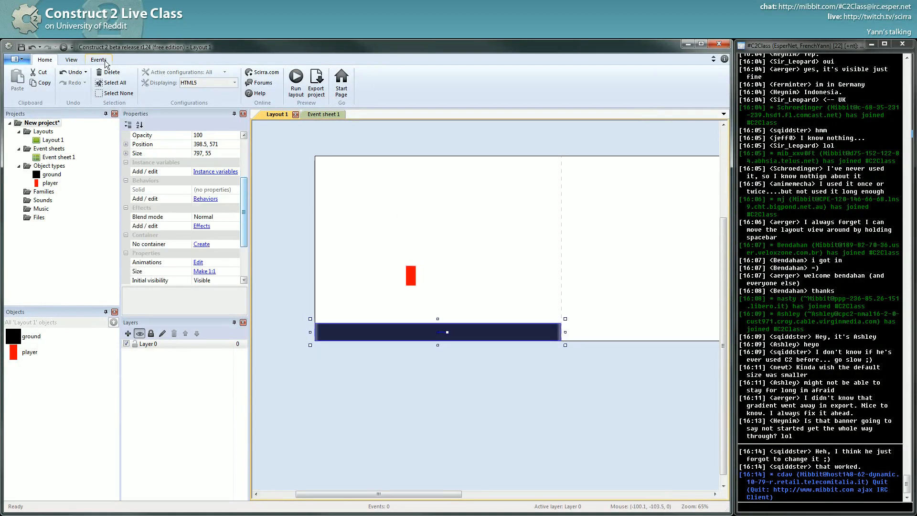
- Enable snap to grid and align the ground platform to the grid
click(71, 60)
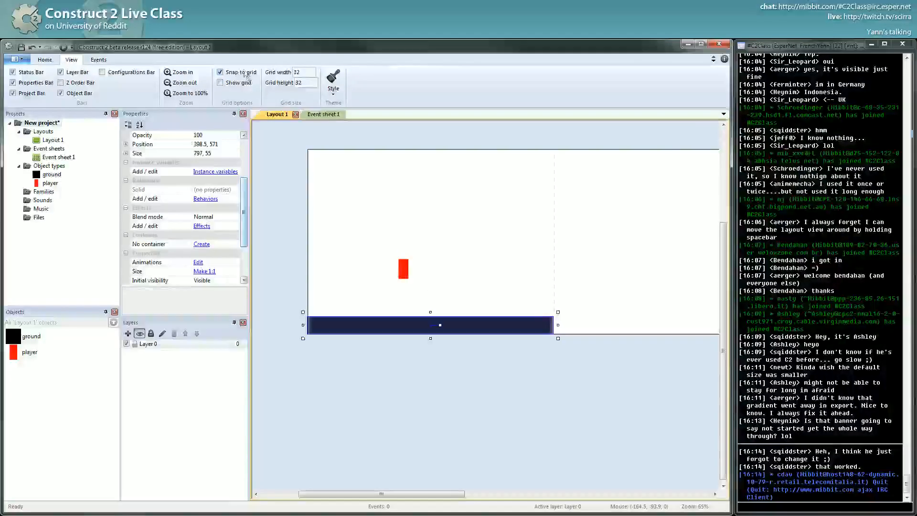
drag(430, 325, 436, 316)
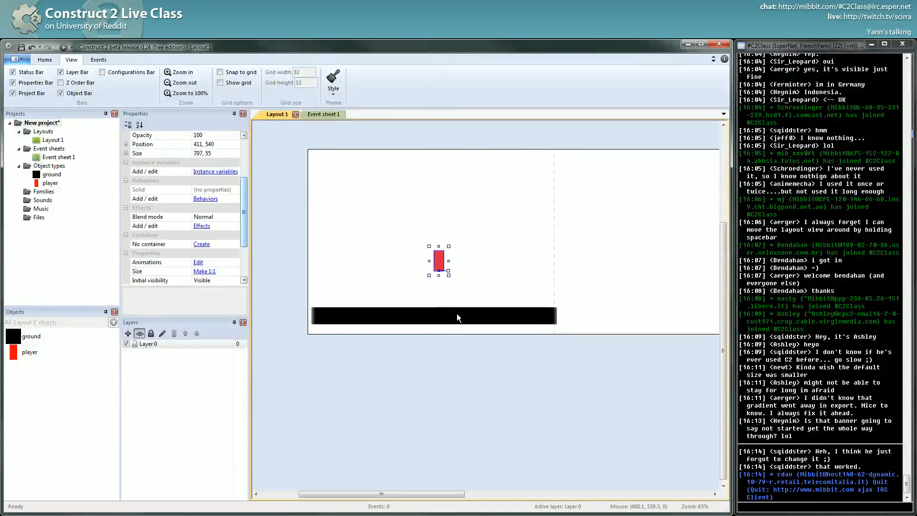
click(433, 315)
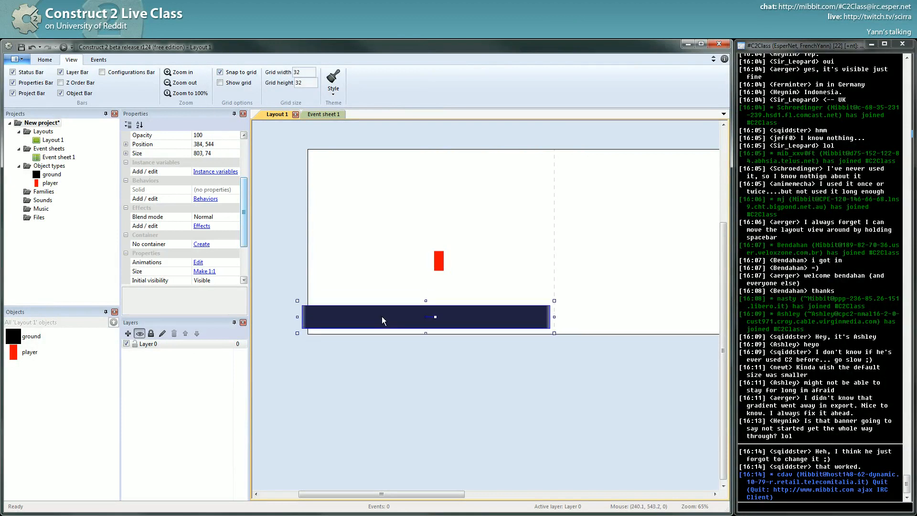
drag(426, 316, 436, 316)
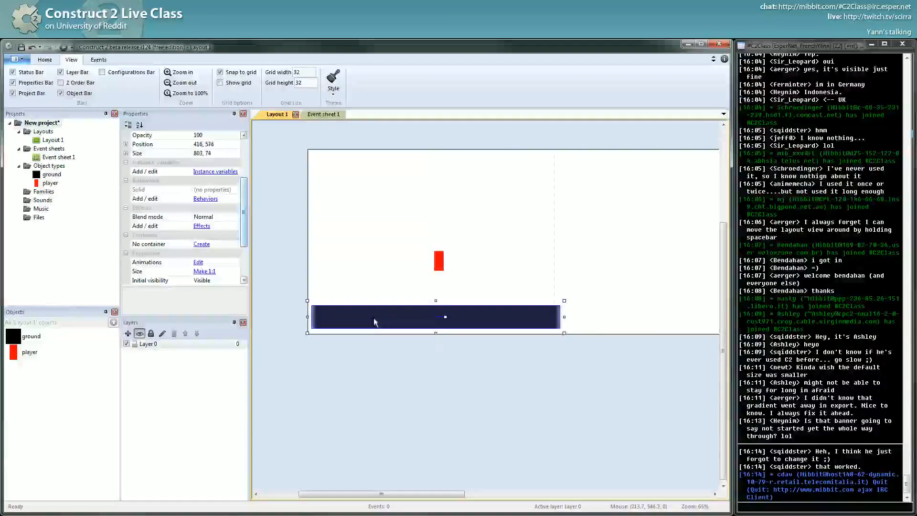
- Show the grid and widen the ground platform to 832×64
click(220, 82)
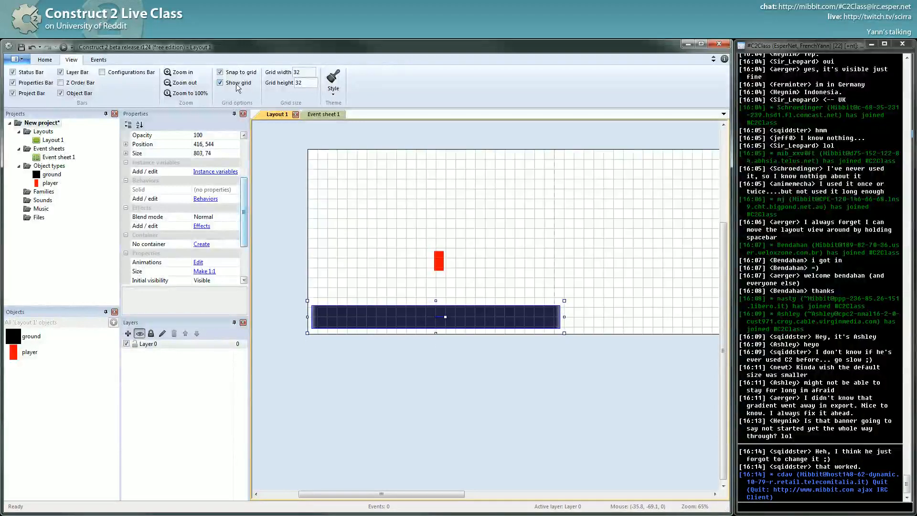
click(220, 82)
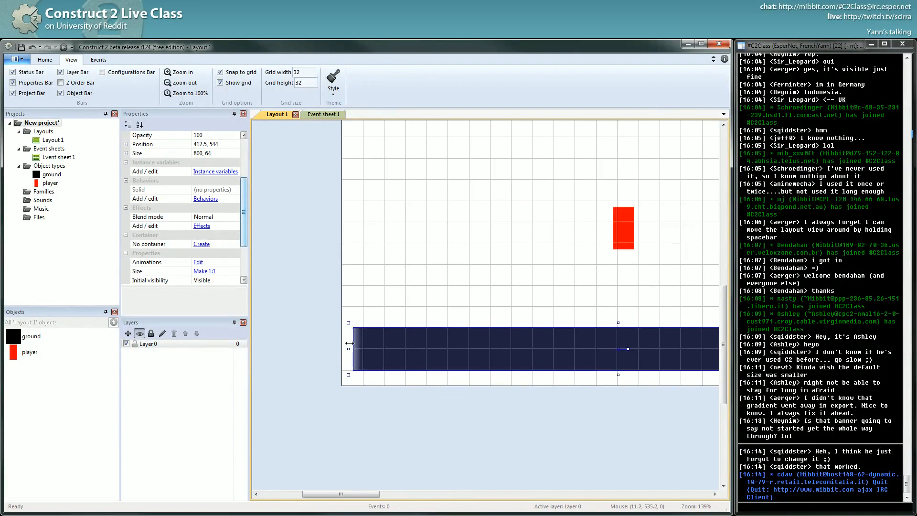
drag(348, 348, 316, 349)
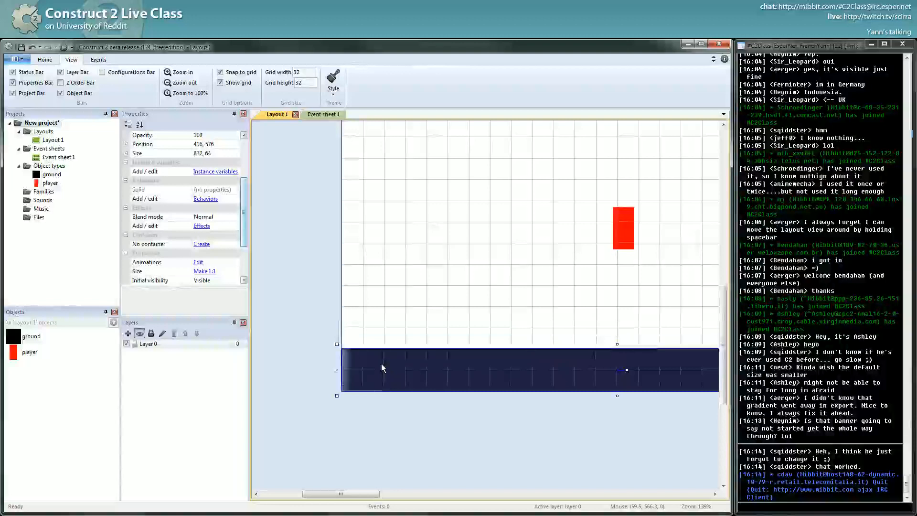
click(183, 83)
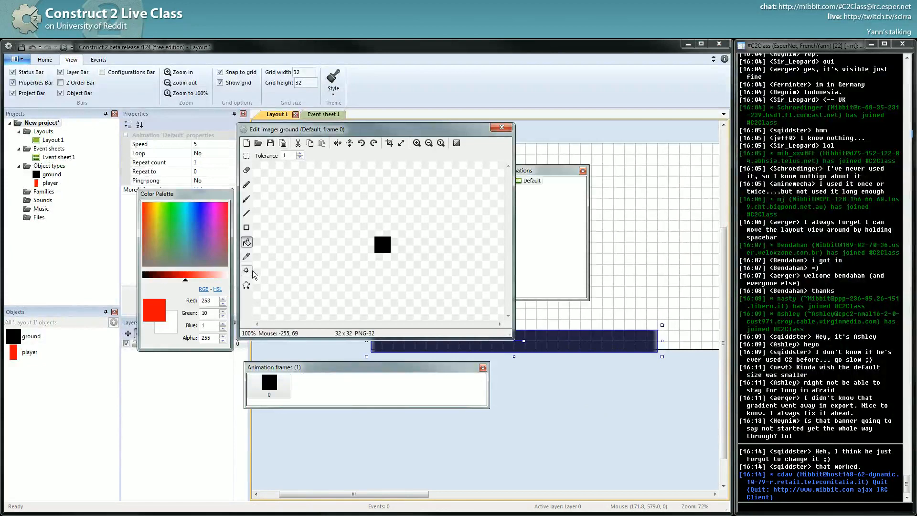
- Set the ground image's origin to its top-left corner (0,0) and close the editor
click(247, 270)
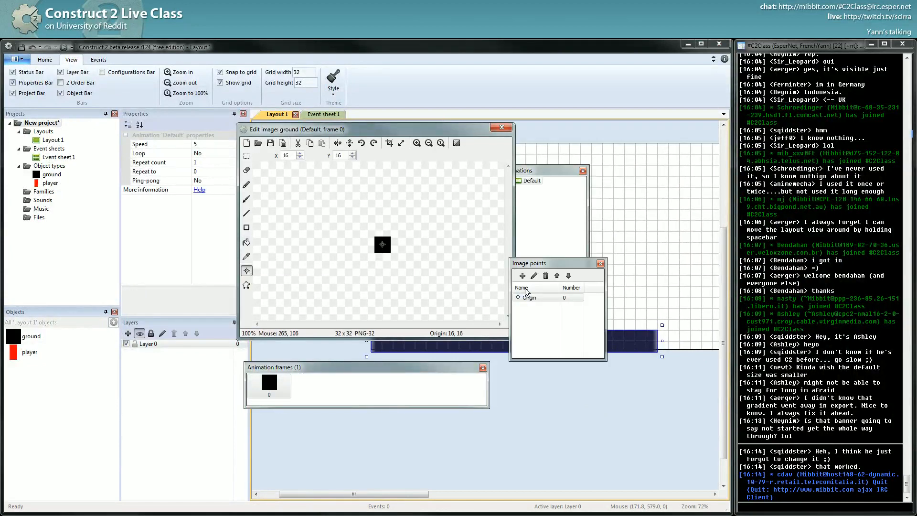
right_click(526, 297)
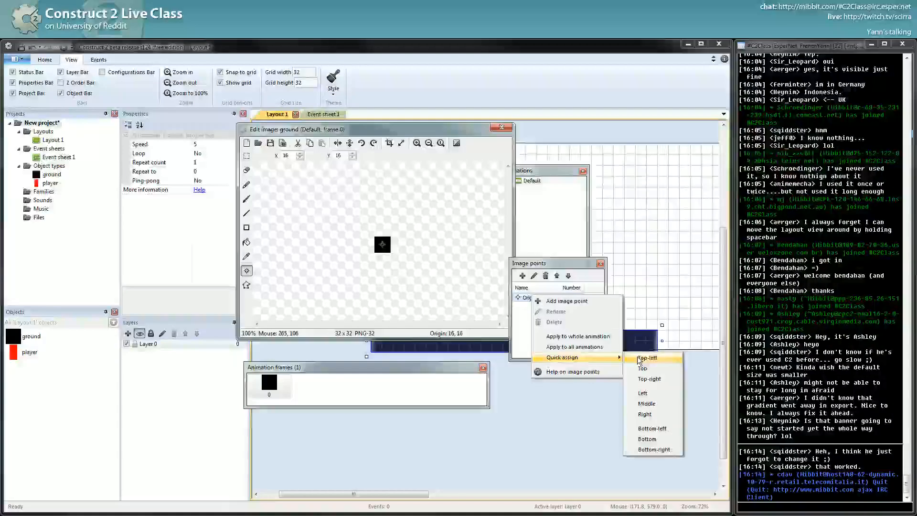
click(647, 357)
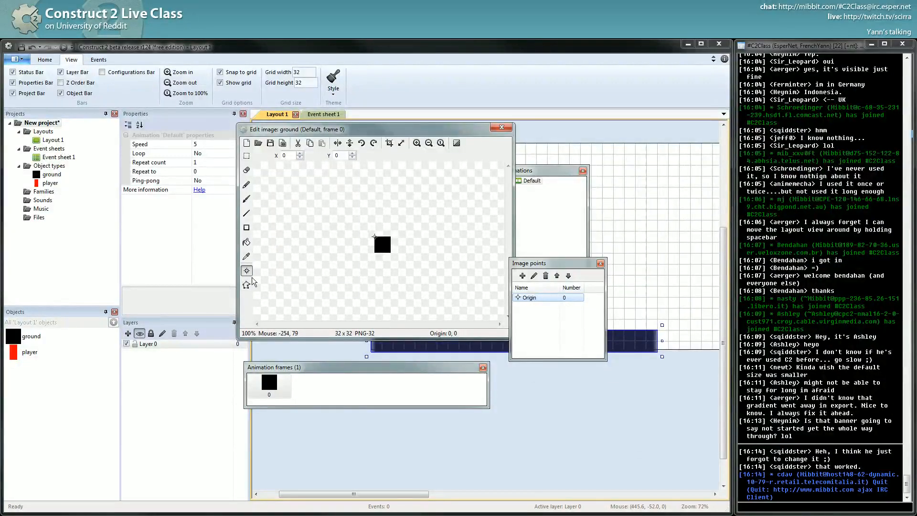
mouse_move(257, 193)
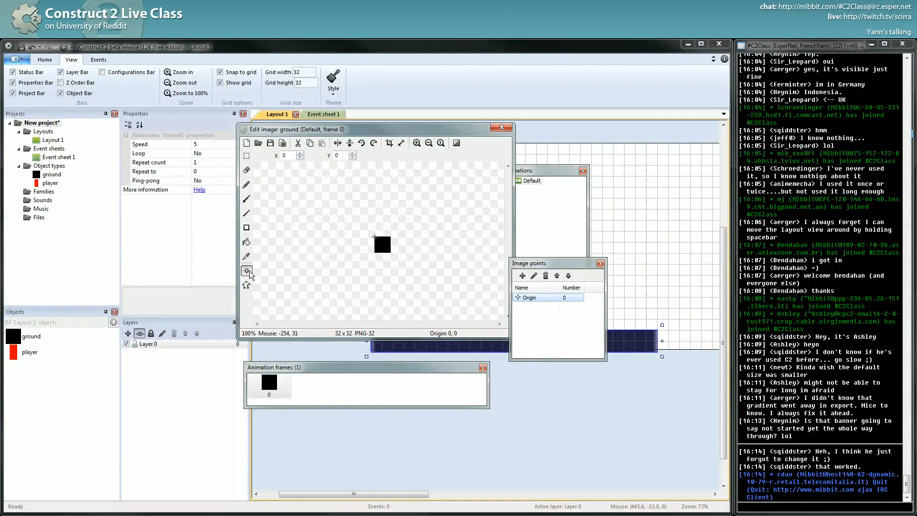
mouse_move(246, 271)
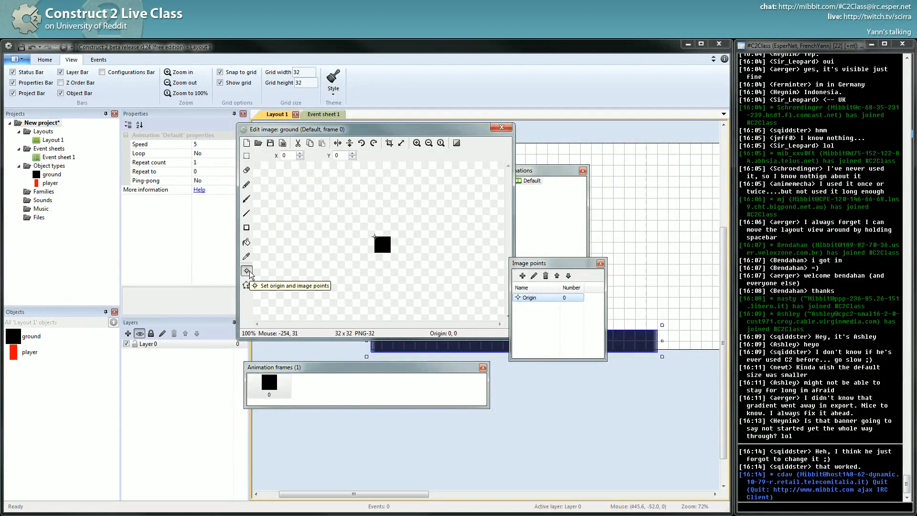
mouse_move(246, 284)
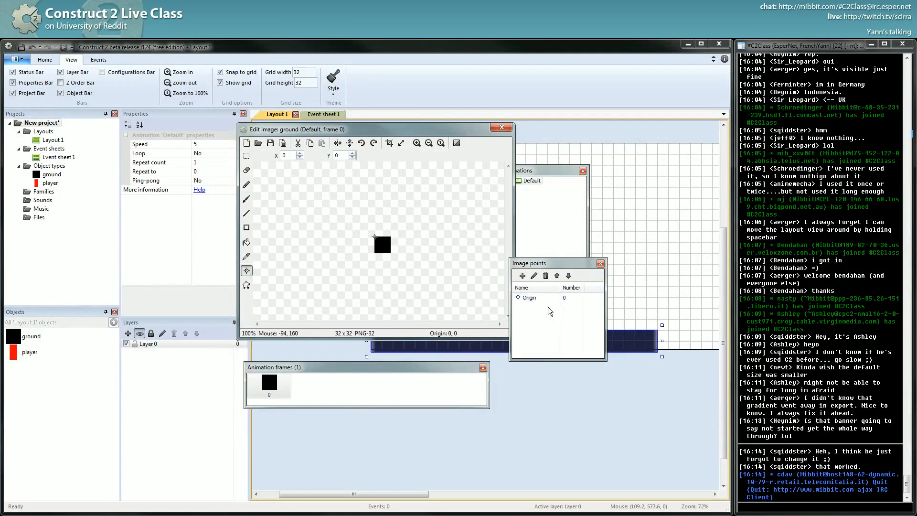
click(548, 297)
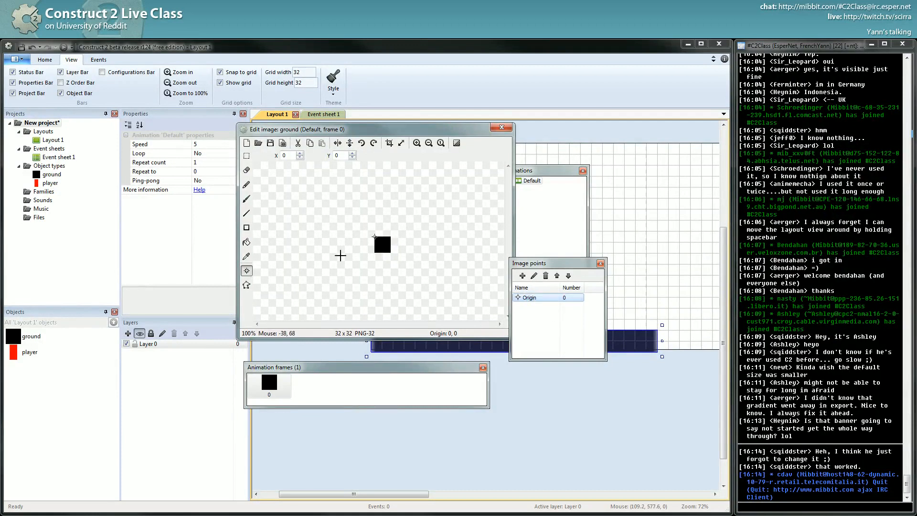
click(500, 127)
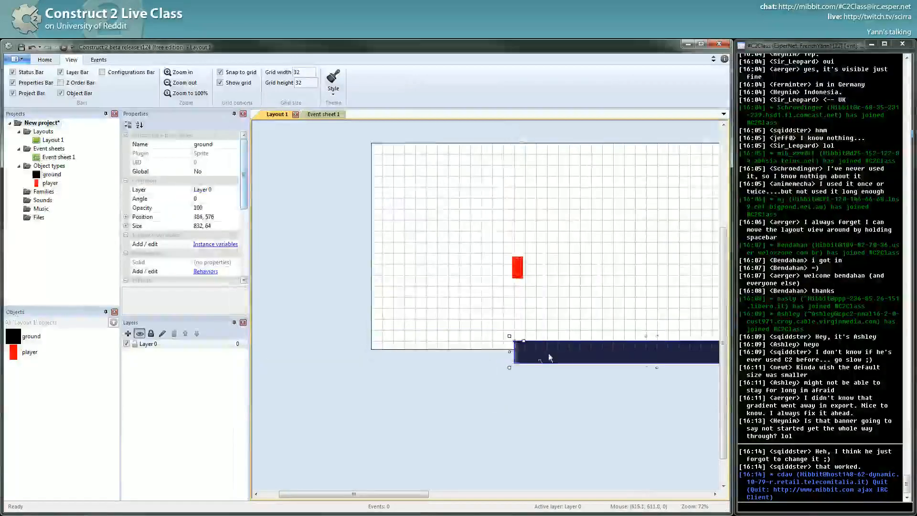
- Place the ground at the layout's bottom-left and set the player's origin to 16,64
drag(613, 352, 524, 318)
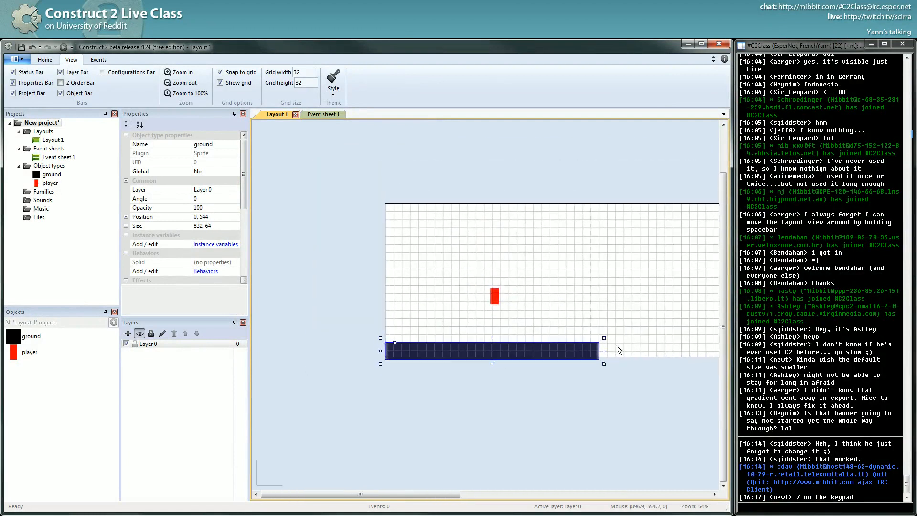
double_click(495, 295)
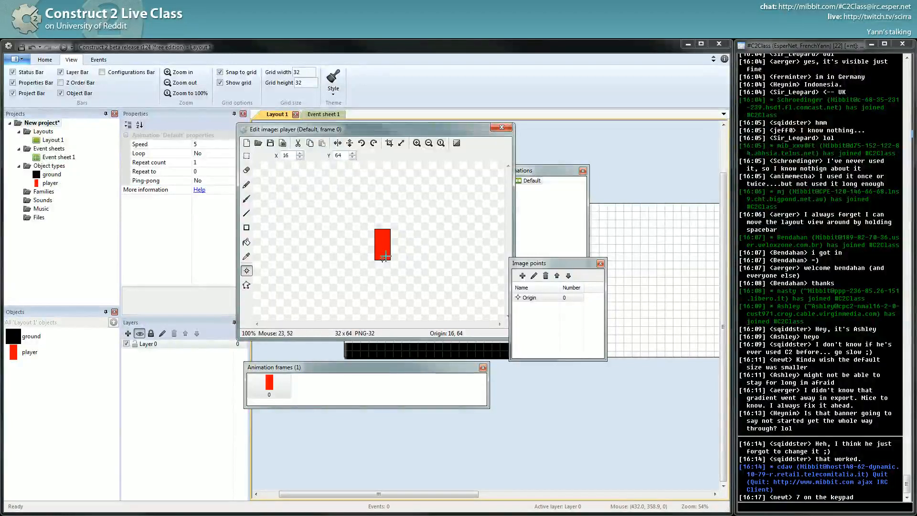
click(500, 127)
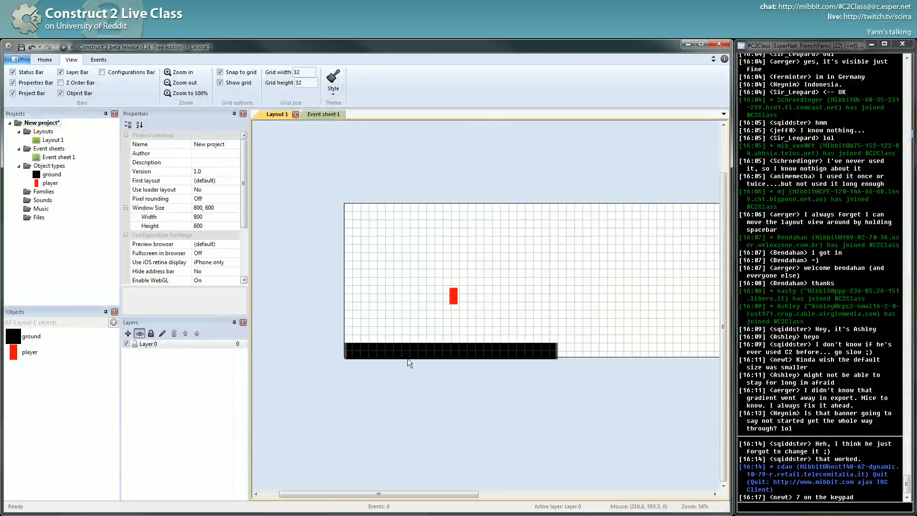
click(451, 352)
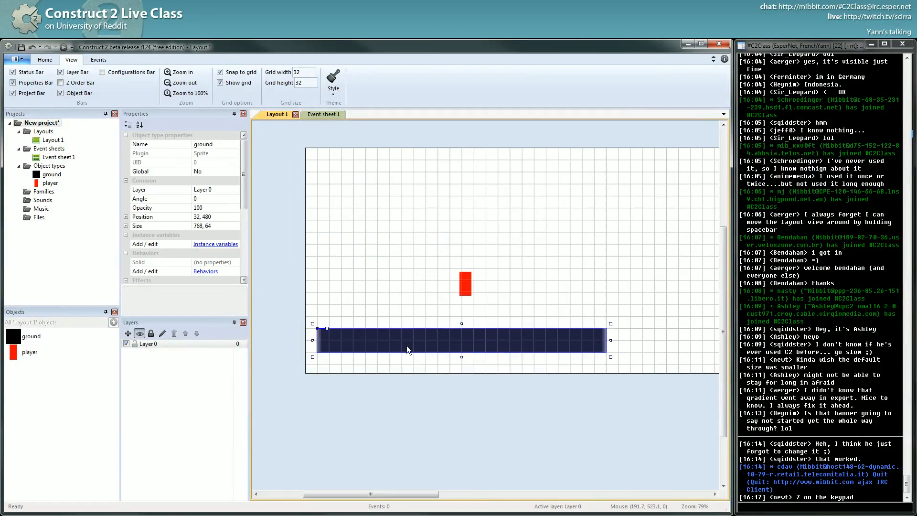
drag(410, 349, 450, 365)
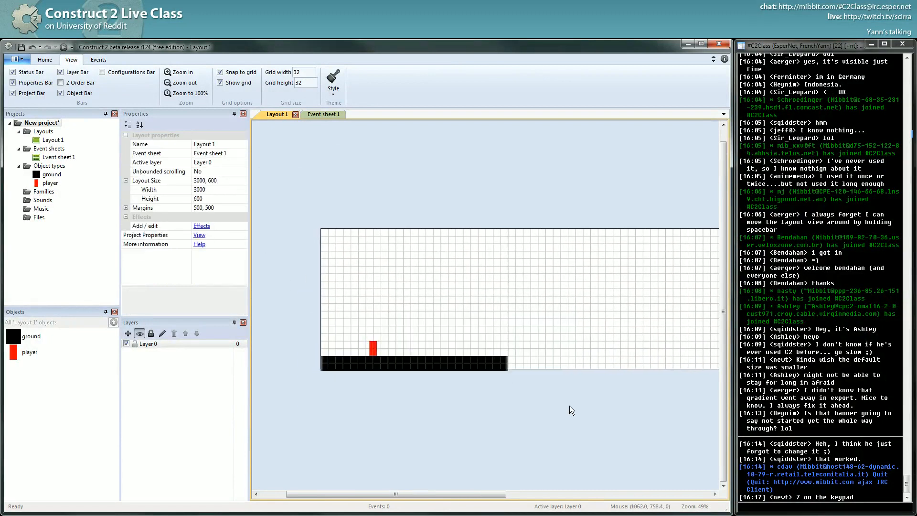
click(414, 363)
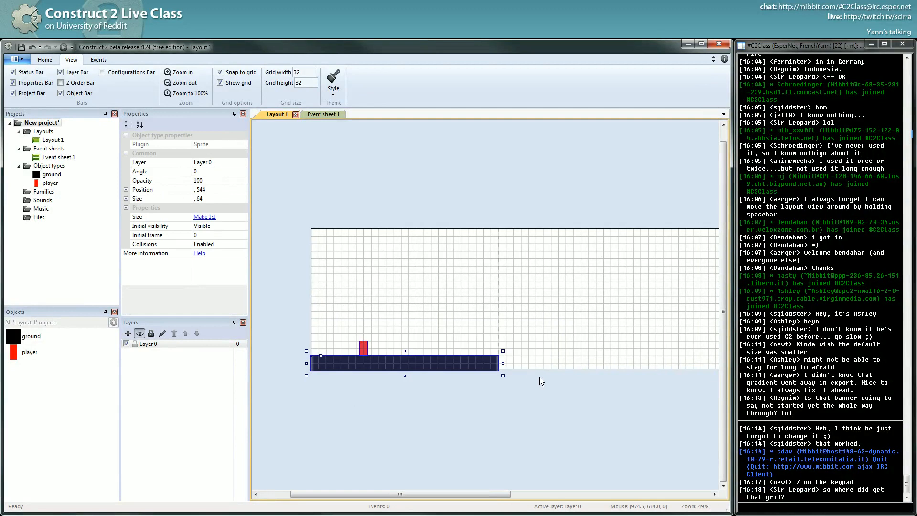
mouse_move(281, 83)
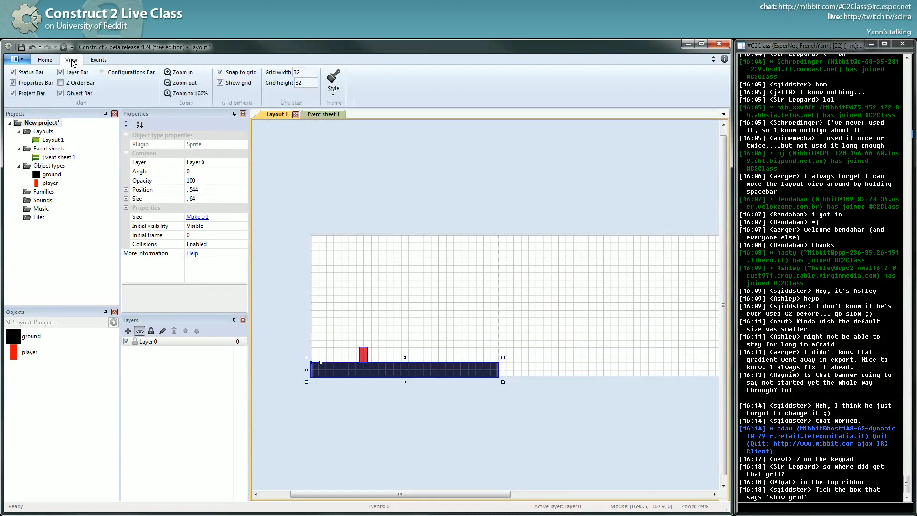
click(71, 59)
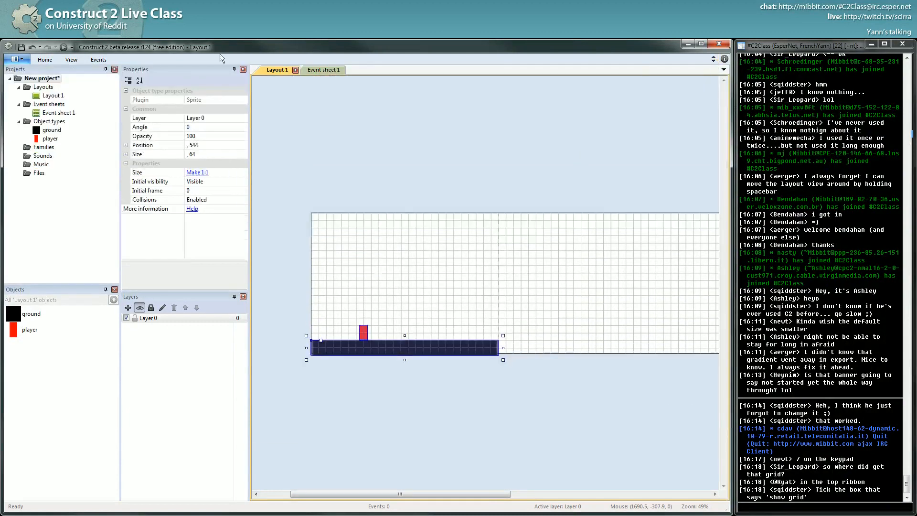
click(71, 59)
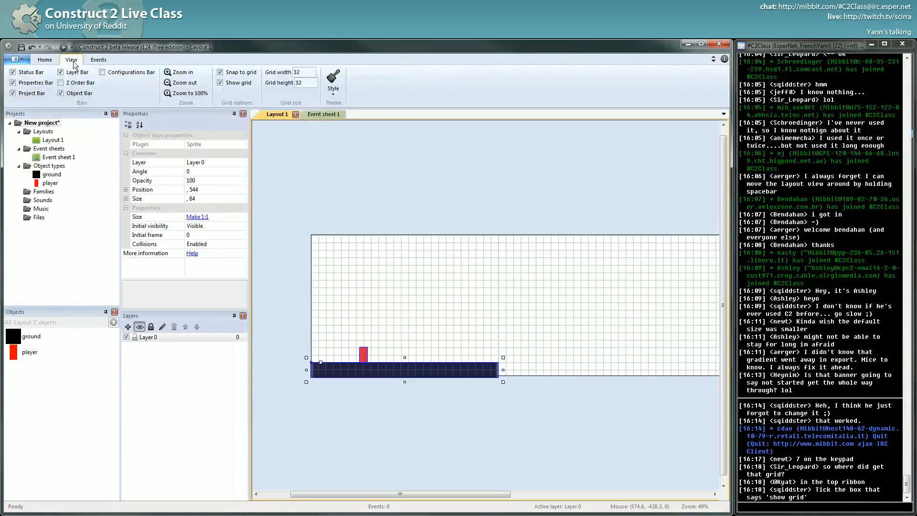
click(221, 82)
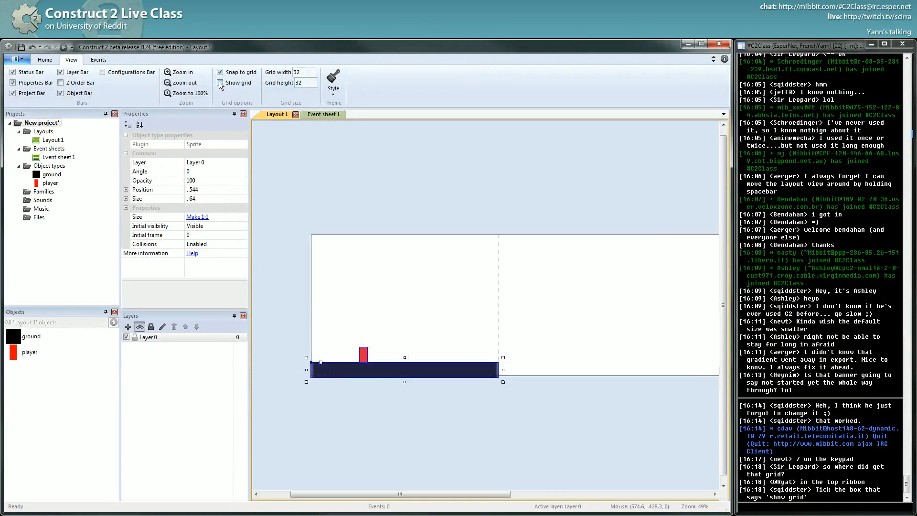
click(220, 82)
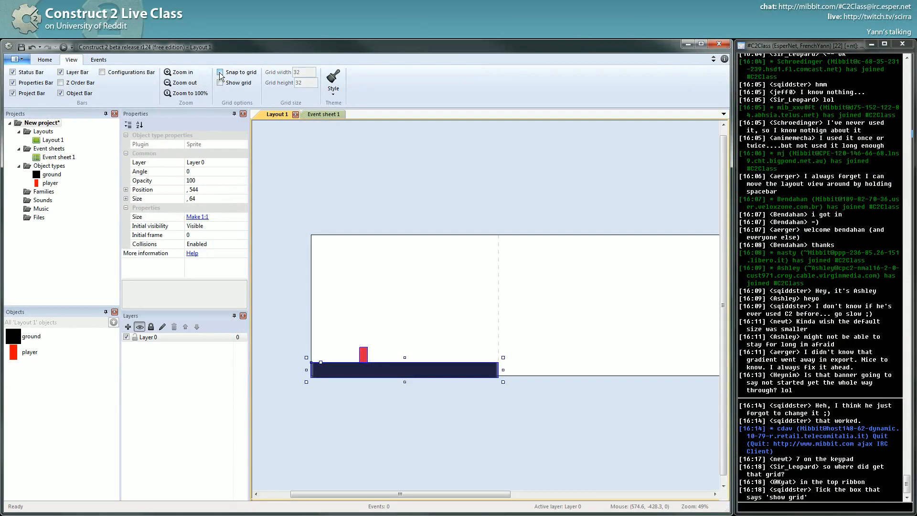
click(220, 82)
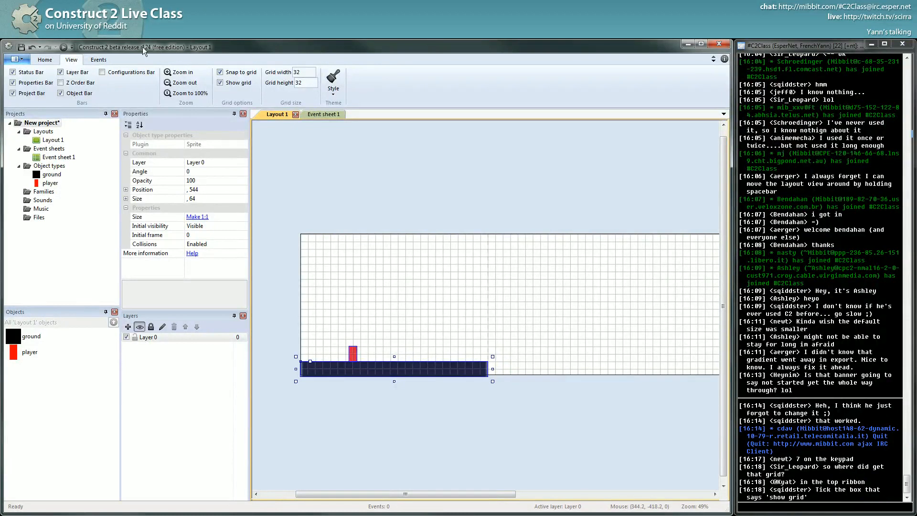
mouse_move(145, 52)
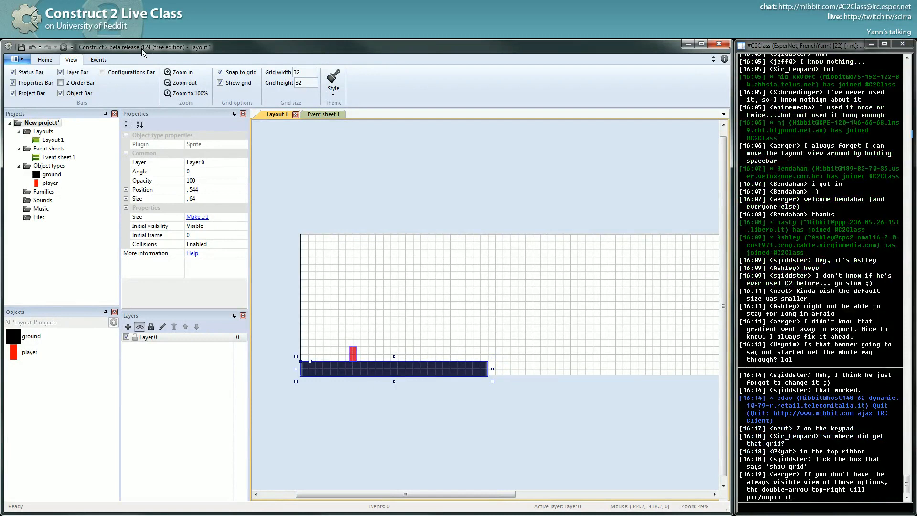
mouse_move(250, 107)
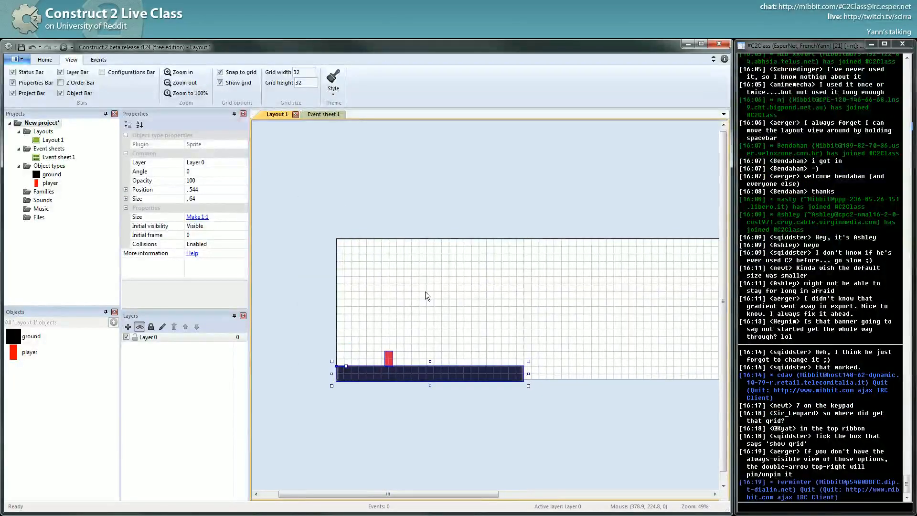
mouse_move(498, 357)
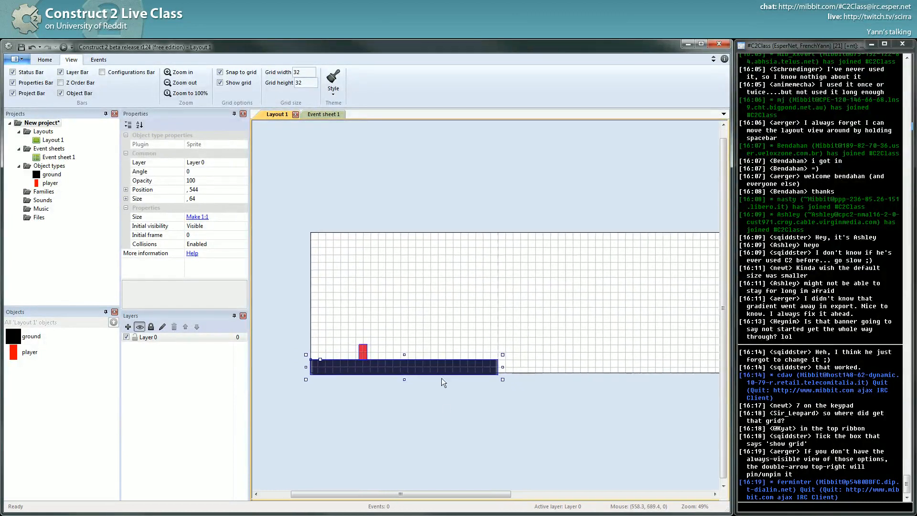
- Shorten the ground and make a lowered floating platform half as thick
click(404, 367)
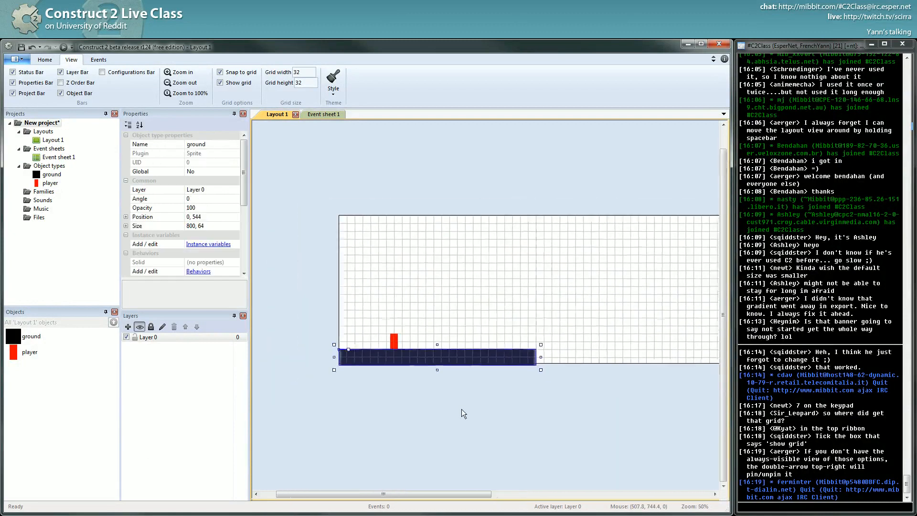
click(180, 83)
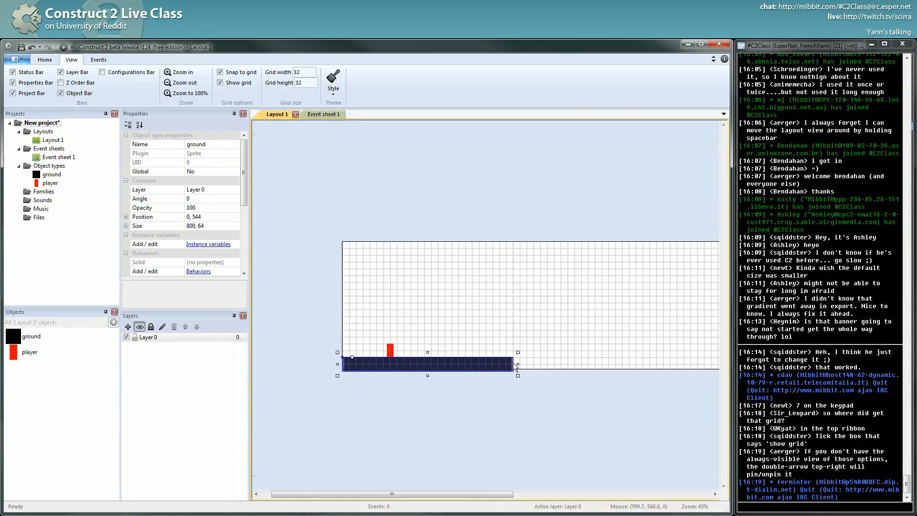
click(391, 349)
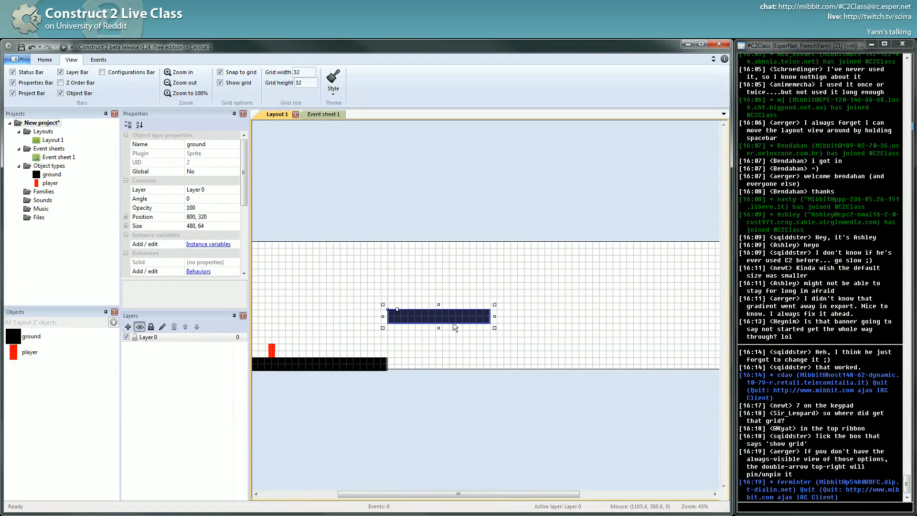
drag(438, 315, 439, 336)
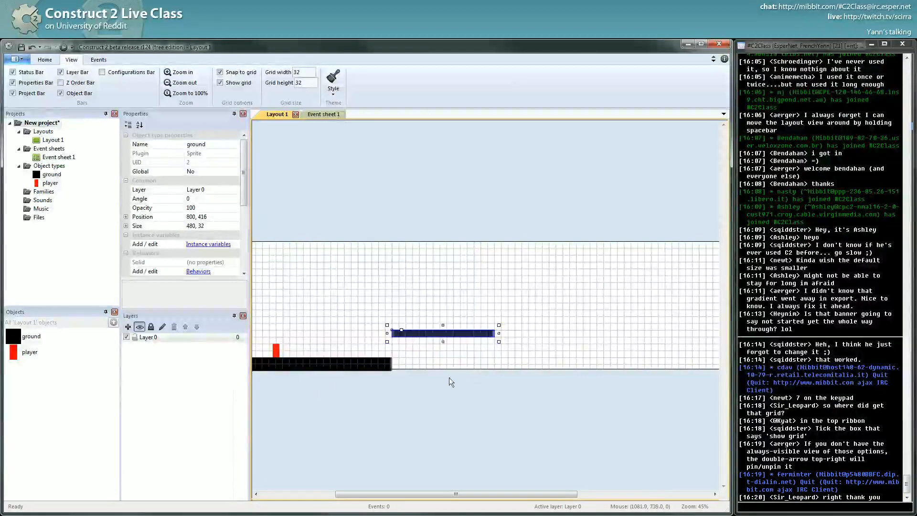
drag(498, 333, 471, 334)
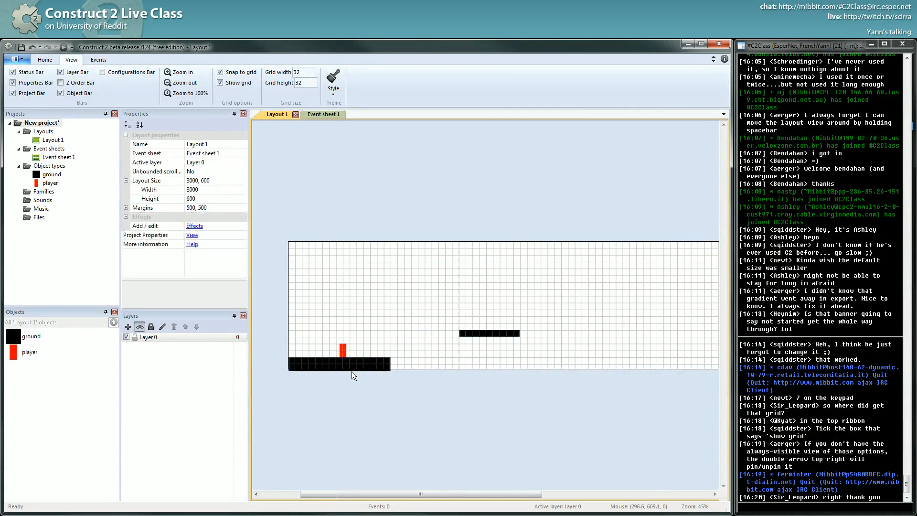
- Copy the ground further right as another floor segment and scroll the layout
click(338, 365)
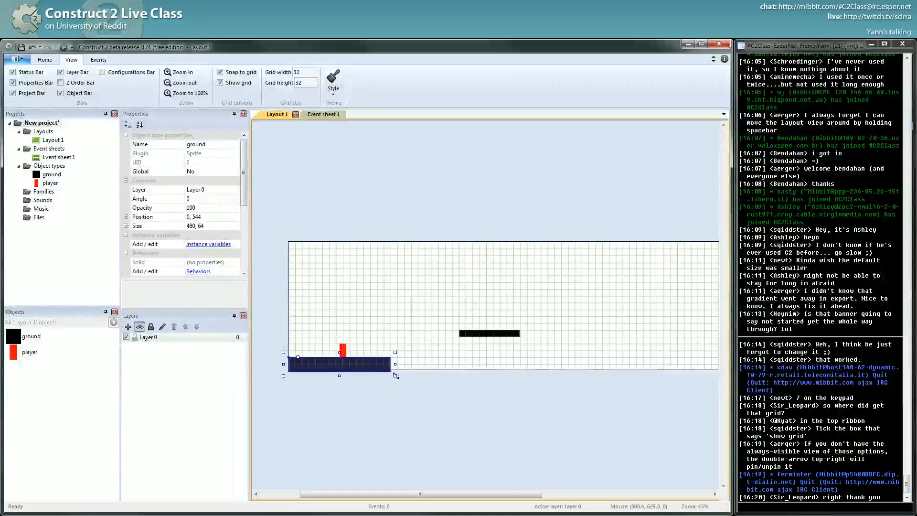
drag(339, 363, 557, 370)
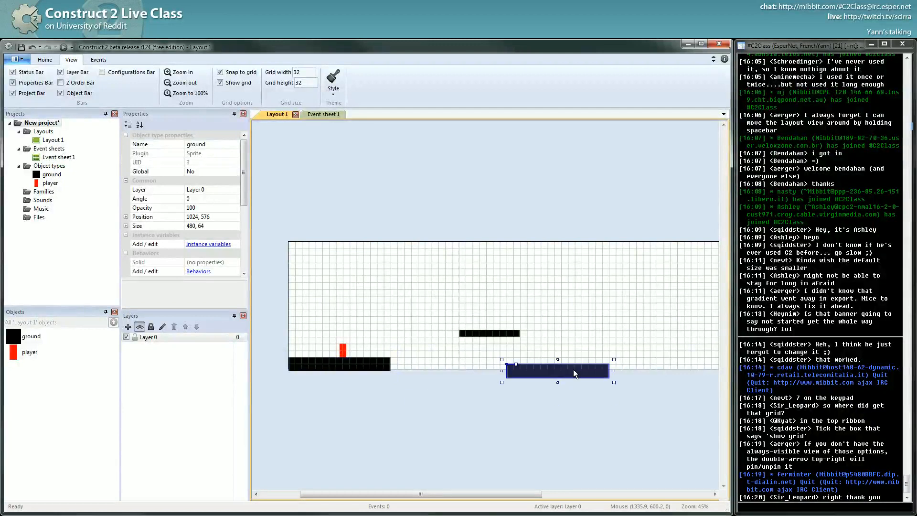
mouse_move(483, 332)
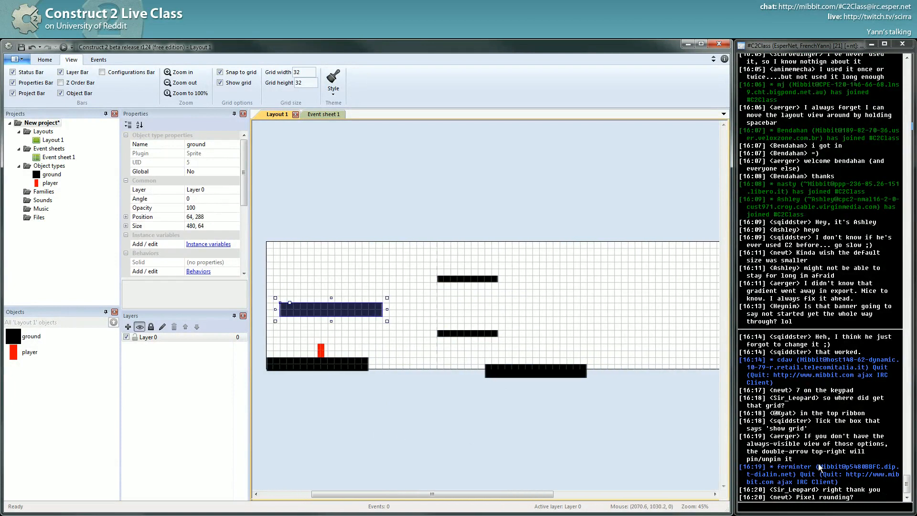
text(no)
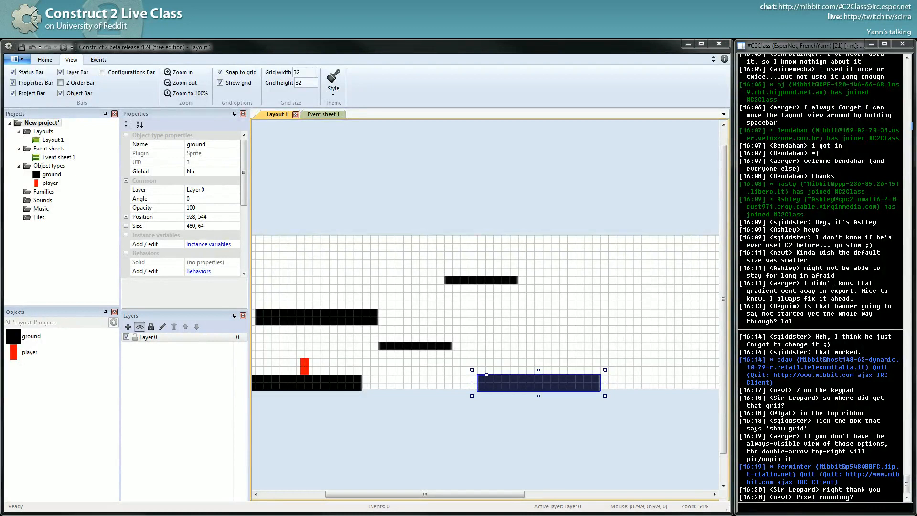
scroll(down, 3)
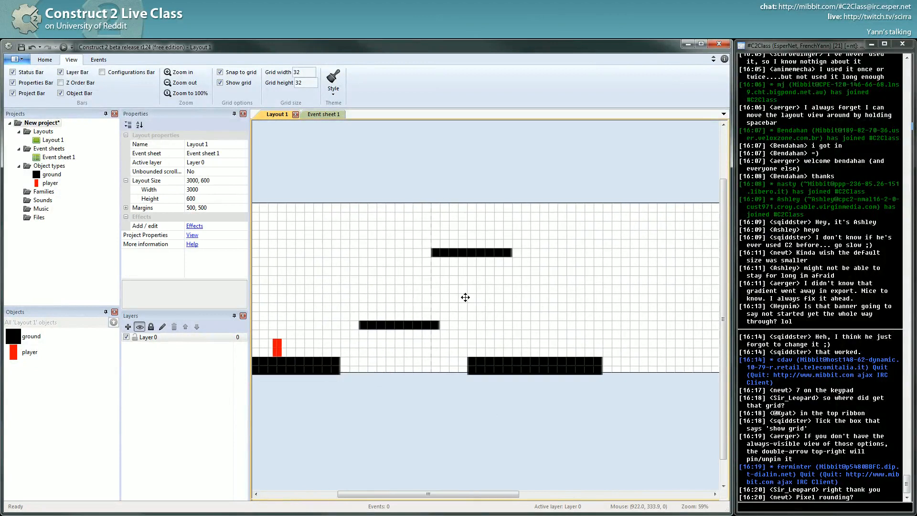
- Place the small floating platform and raise the far-right platform high above the floor
click(514, 316)
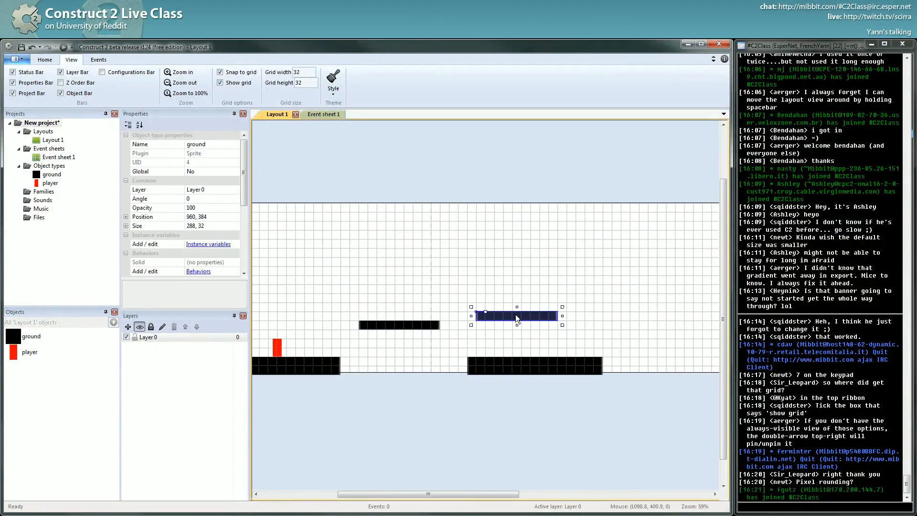
drag(517, 315, 582, 326)
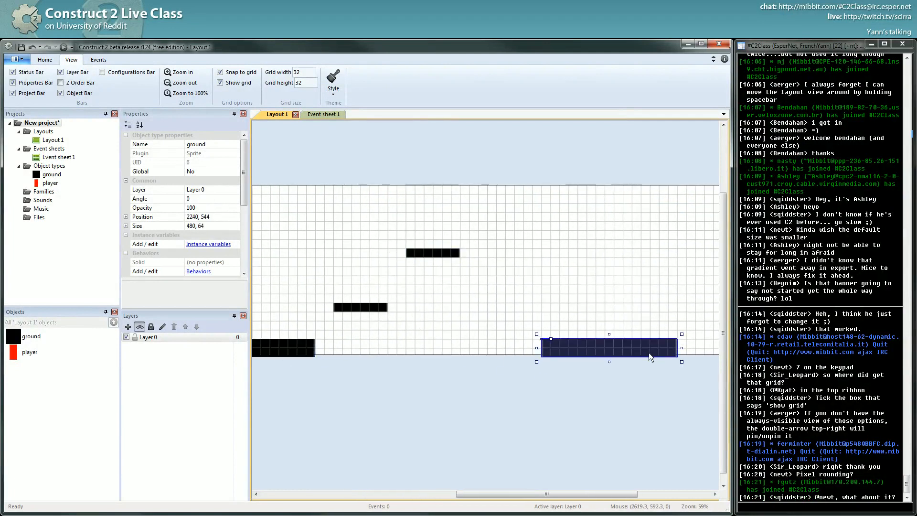
drag(610, 347, 590, 255)
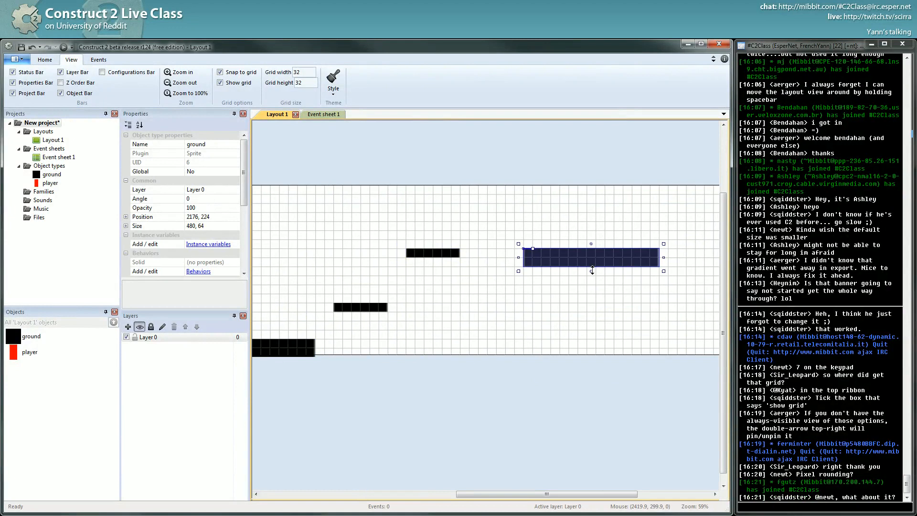
drag(664, 257, 558, 252)
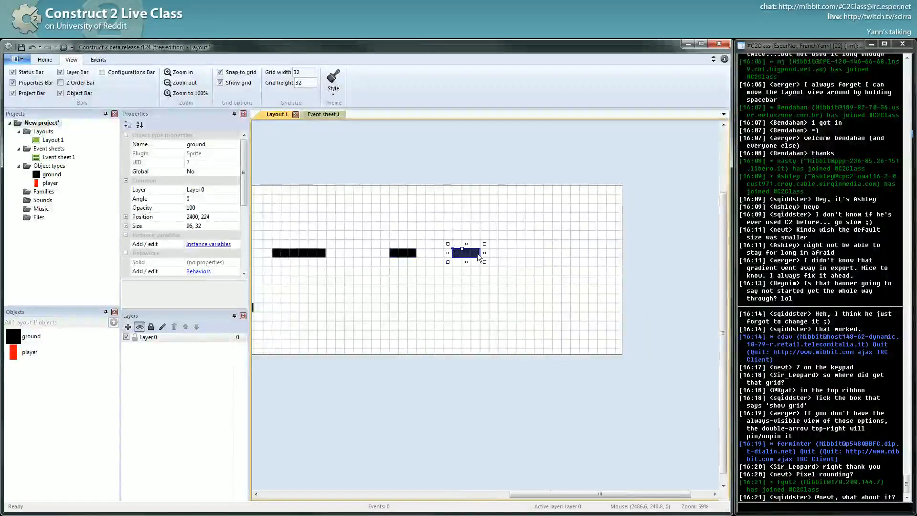
- Add another ground platform lower and further right, then zoom out over the whole level
drag(465, 253, 521, 288)
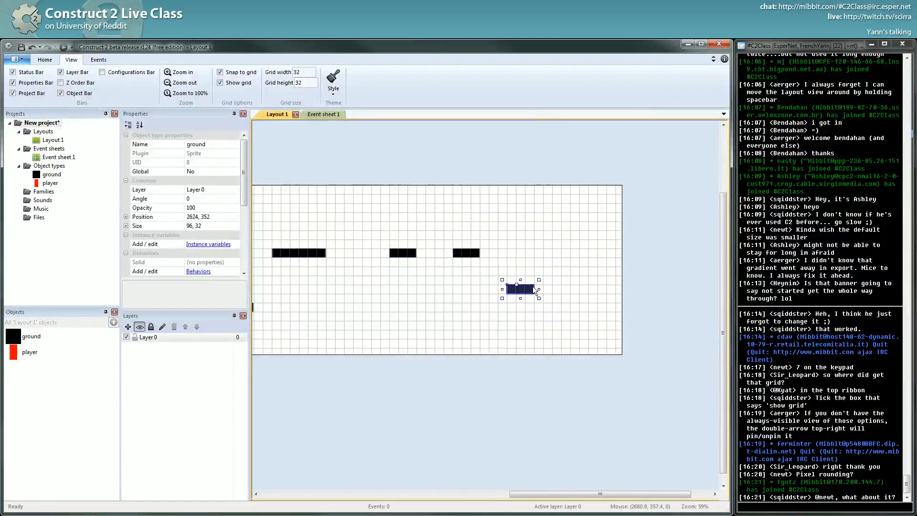
drag(519, 289, 602, 344)
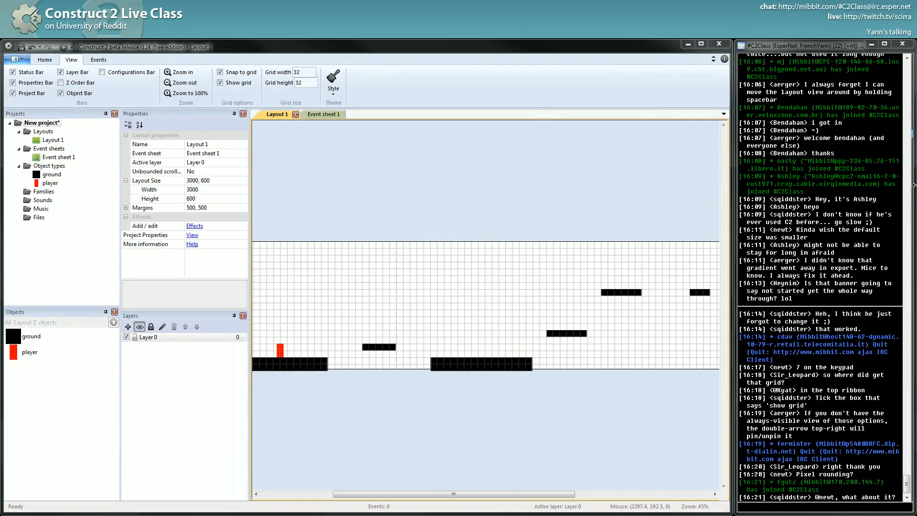
key(alt+tab)
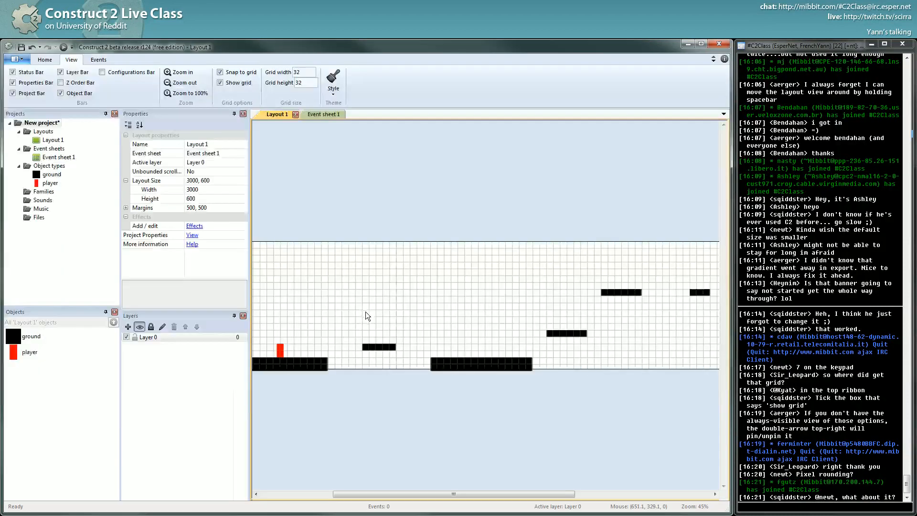
scroll(down, 3)
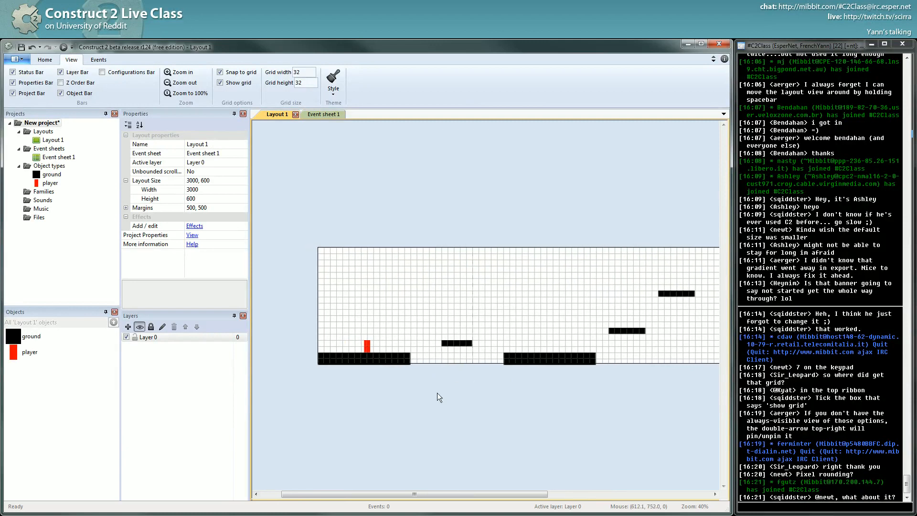
- Add the Scroll To behavior to the red player alongside its Platform behavior
click(174, 71)
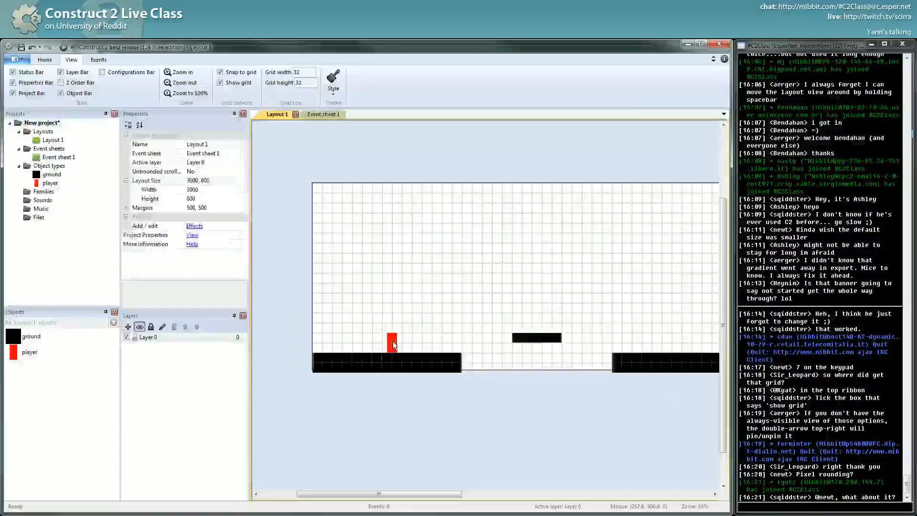
click(392, 343)
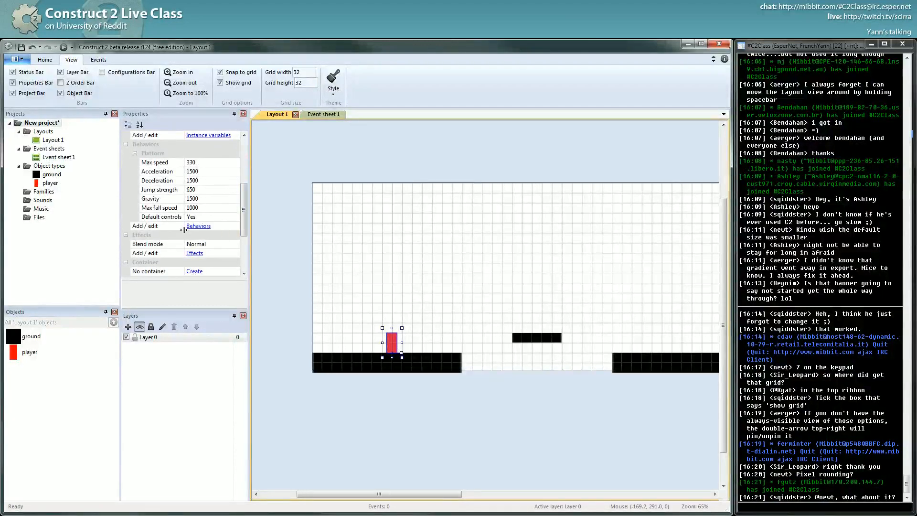
click(198, 226)
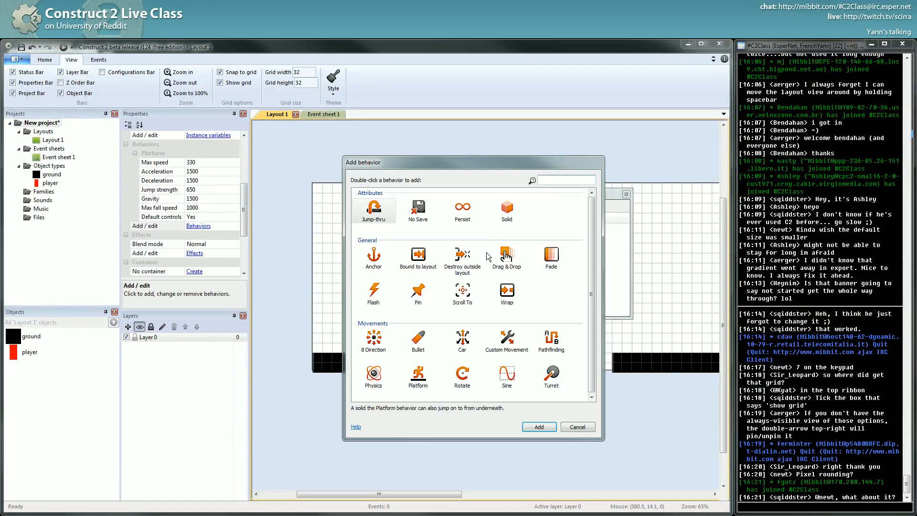
scroll(down, 3)
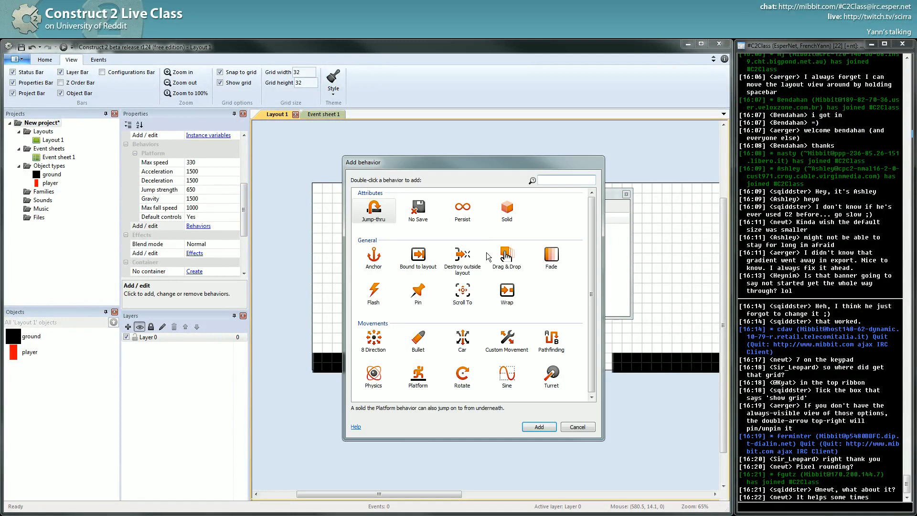
click(506, 291)
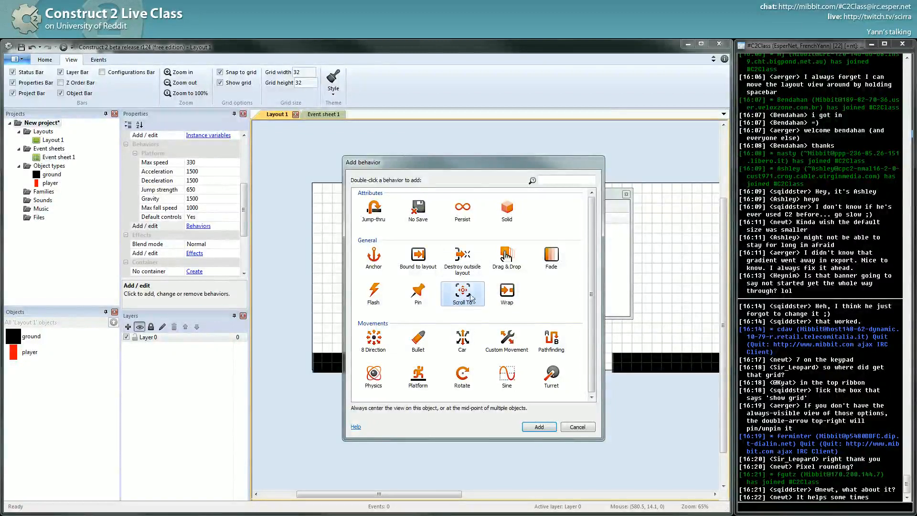
double_click(462, 289)
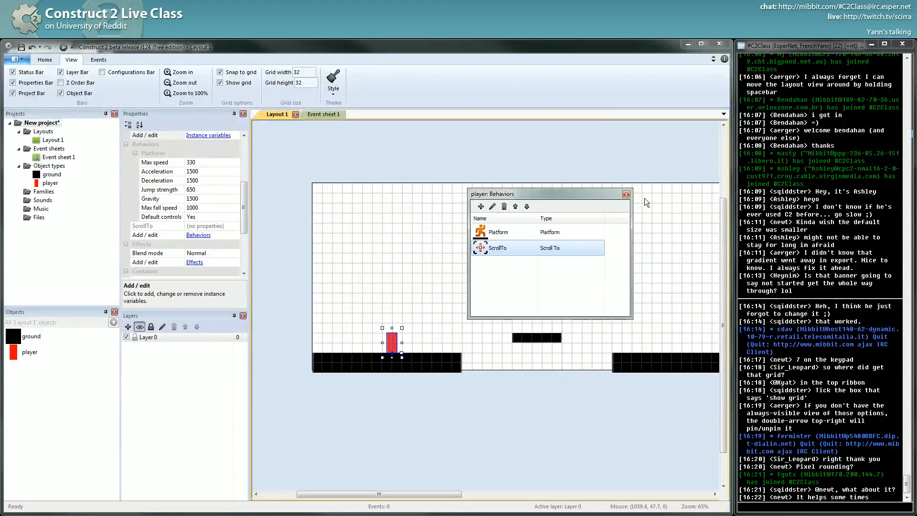
click(627, 193)
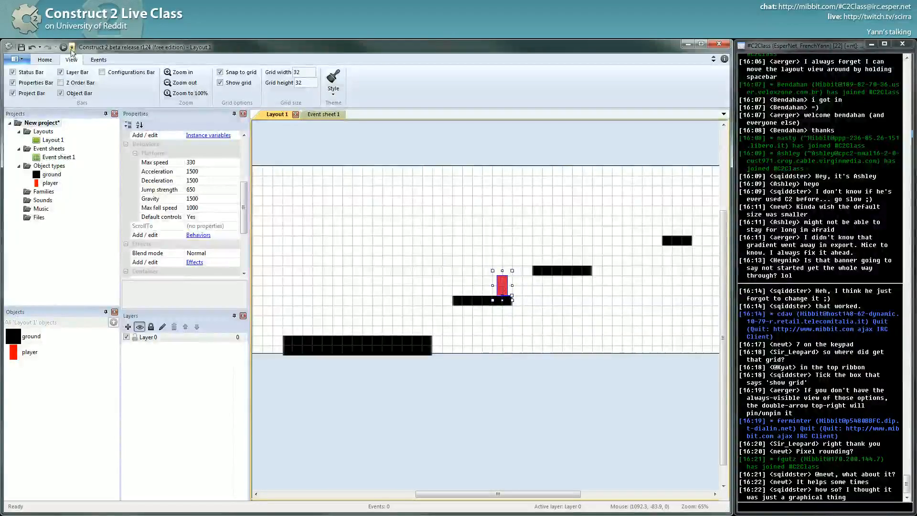
mouse_move(67, 47)
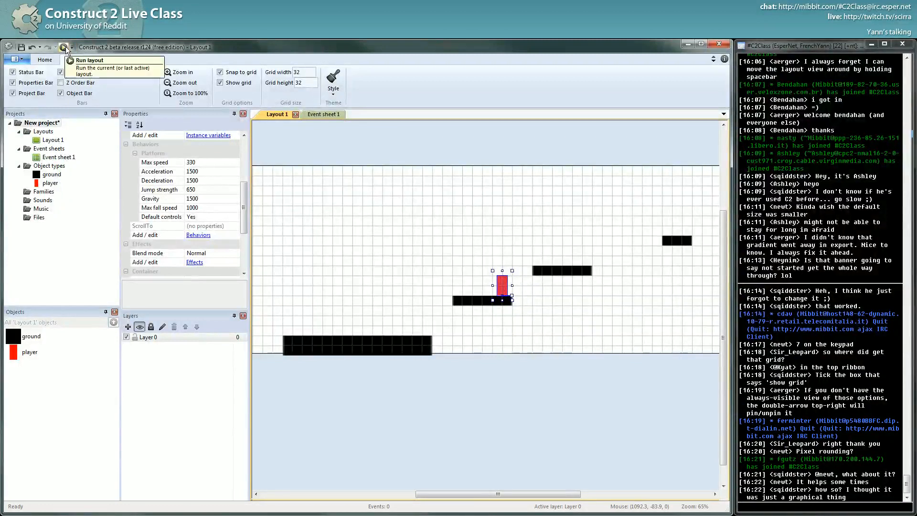
- Run the layout preview in Chrome and play the level with the following camera
click(89, 60)
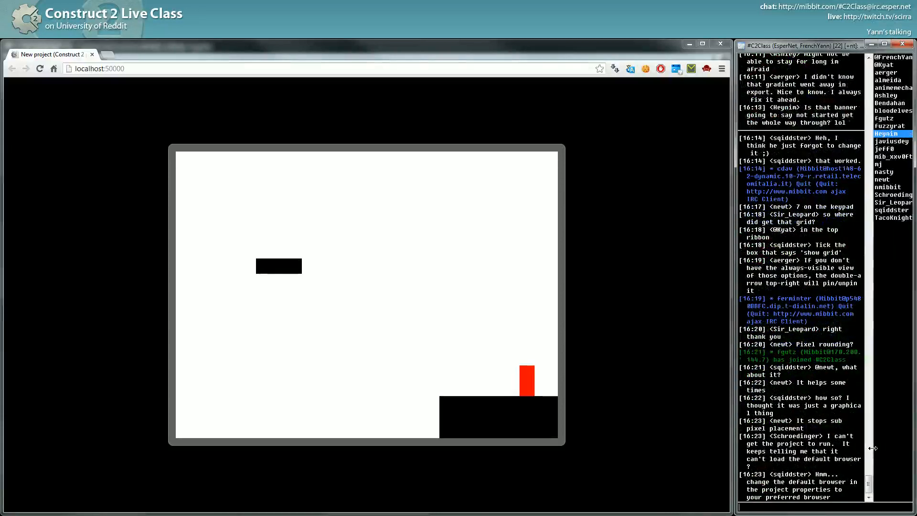
scroll(down, 3)
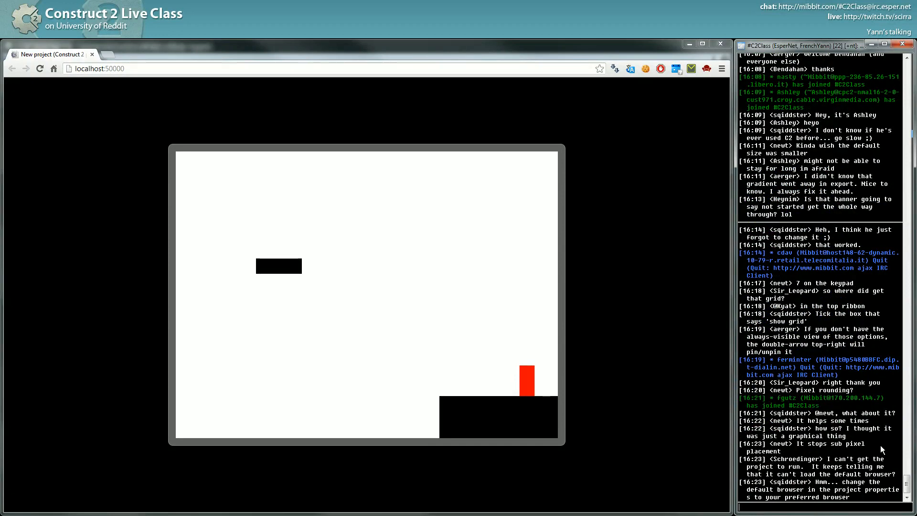
scroll(down, 3)
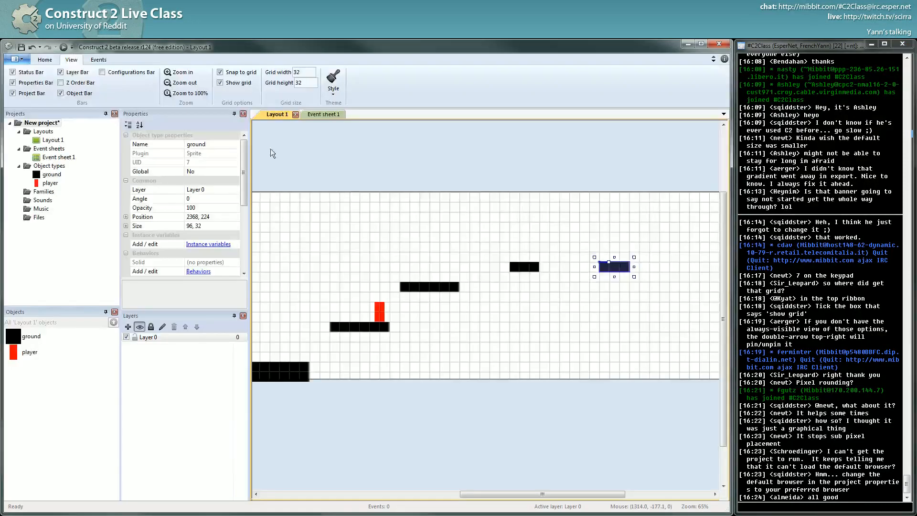
click(40, 122)
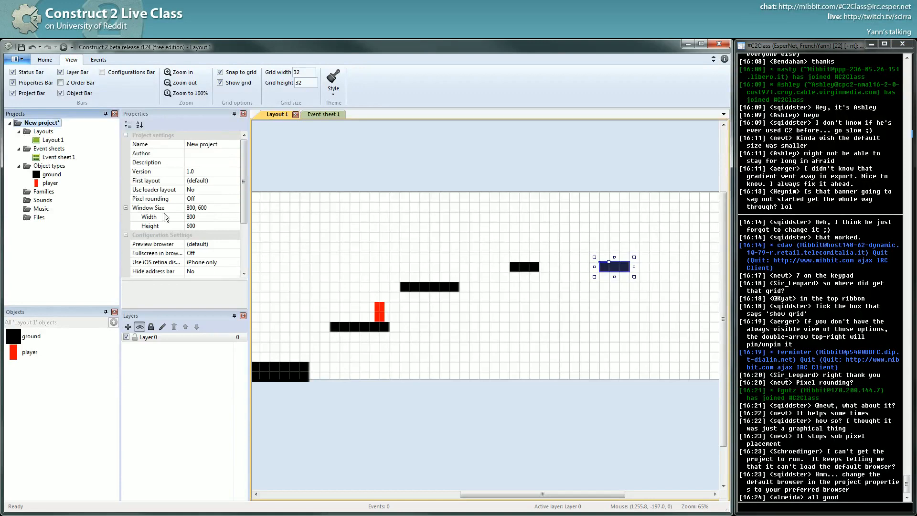
scroll(down, 3)
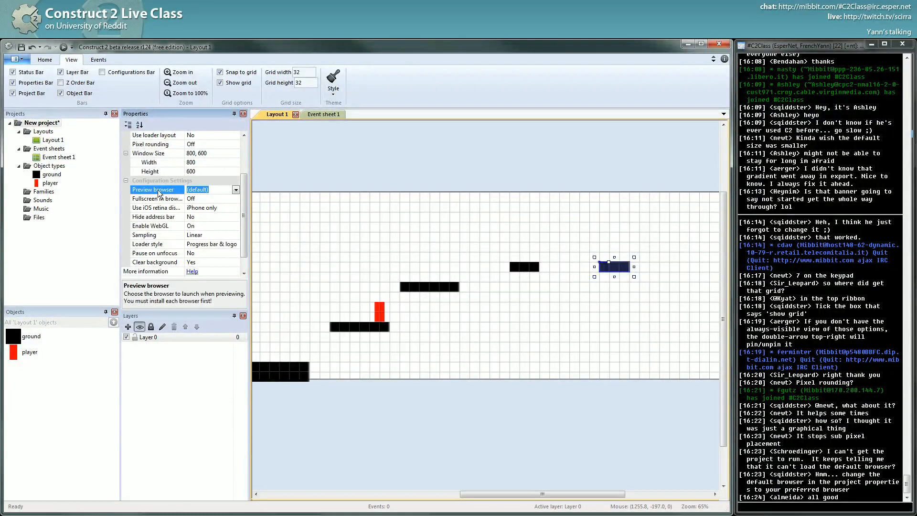
click(236, 190)
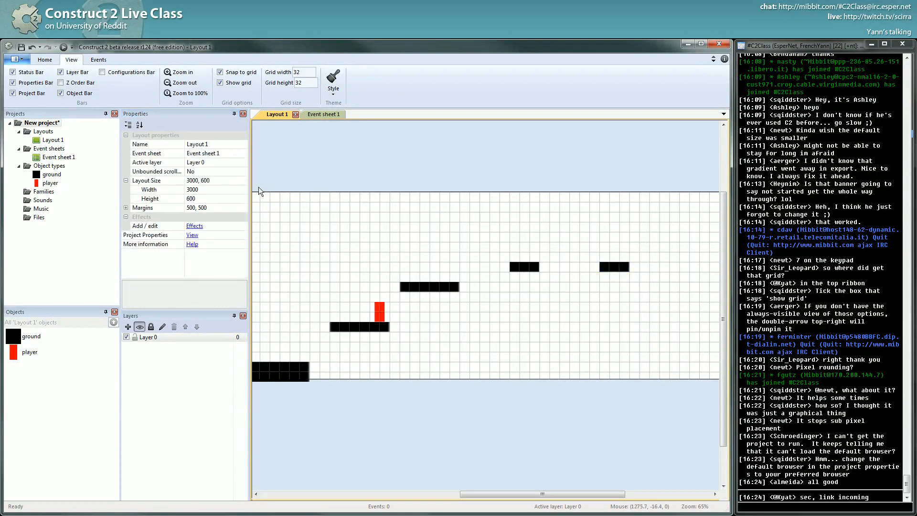
mouse_move(304, 191)
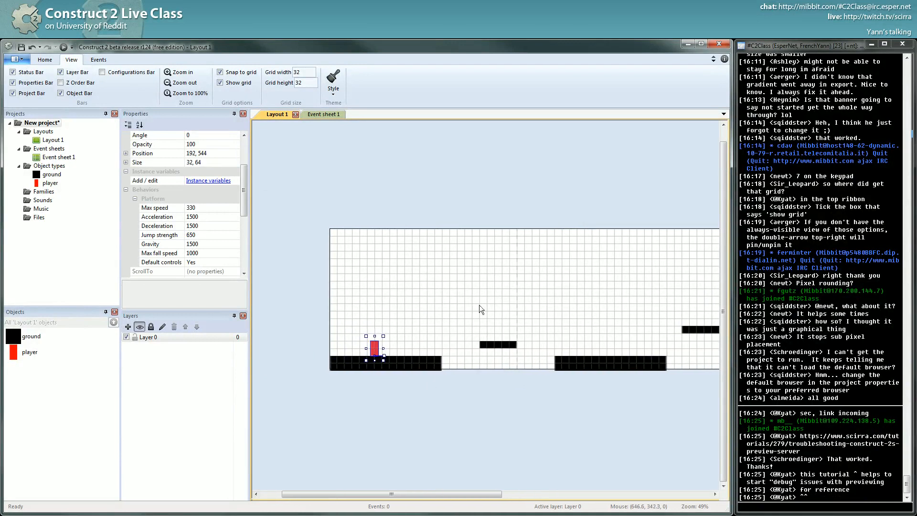
mouse_move(489, 430)
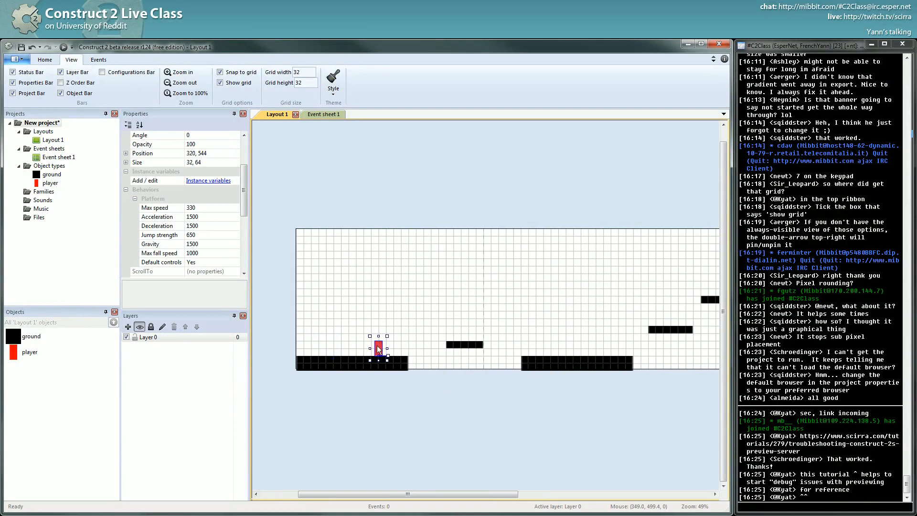
- Move the red player right and down onto the first ground platform
drag(378, 345, 424, 360)
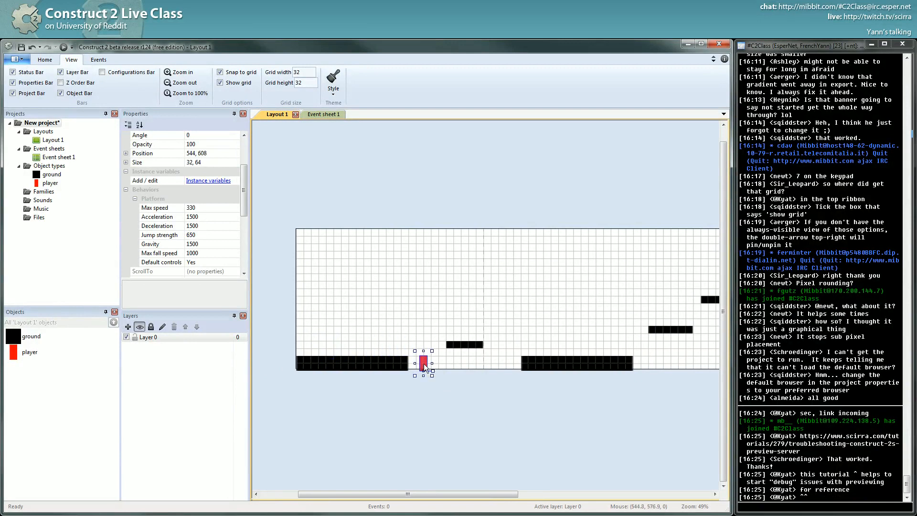
drag(423, 362, 422, 379)
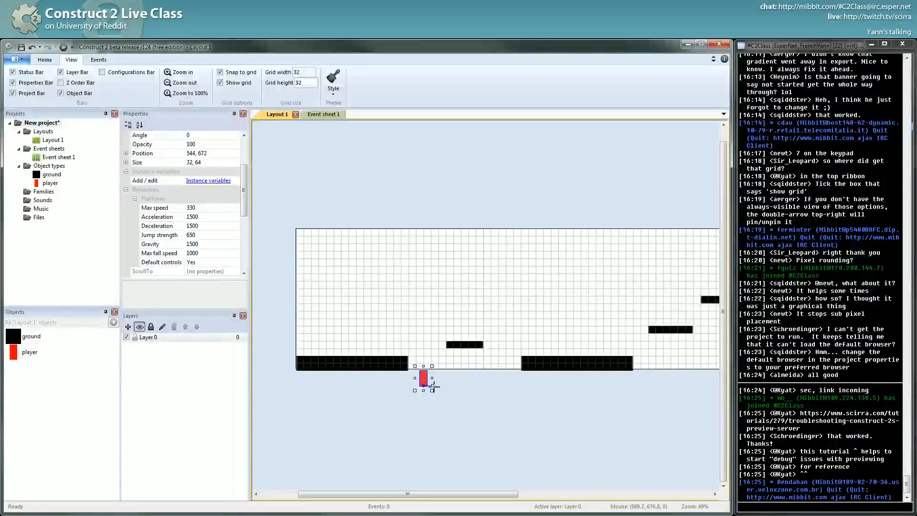
scroll(down, 3)
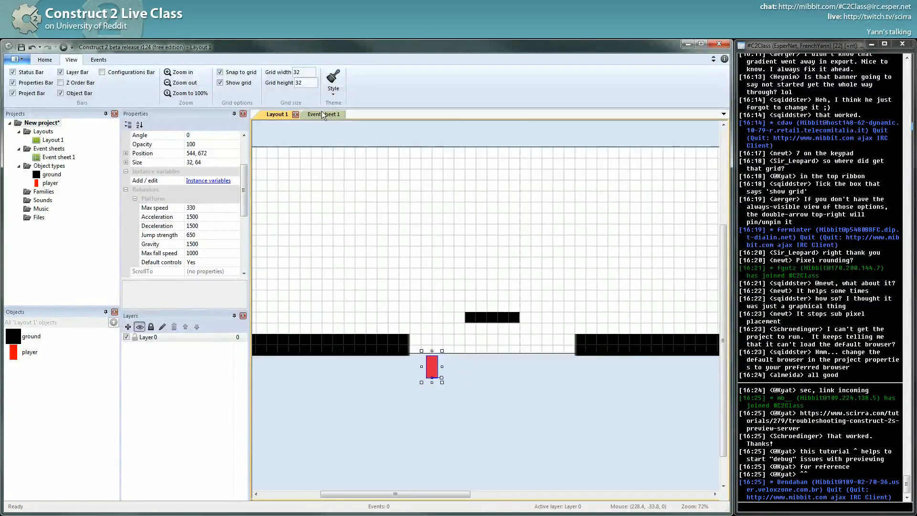
- Open the empty Event sheet 1
click(316, 114)
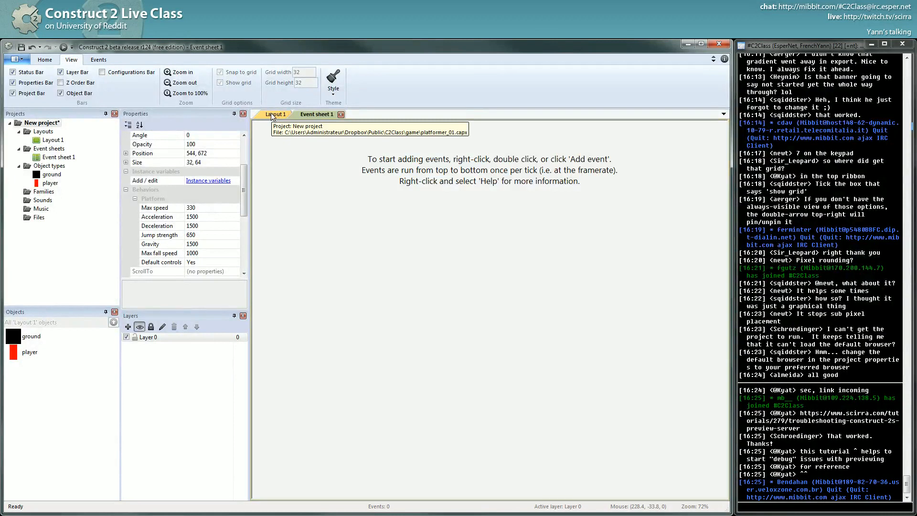
click(276, 114)
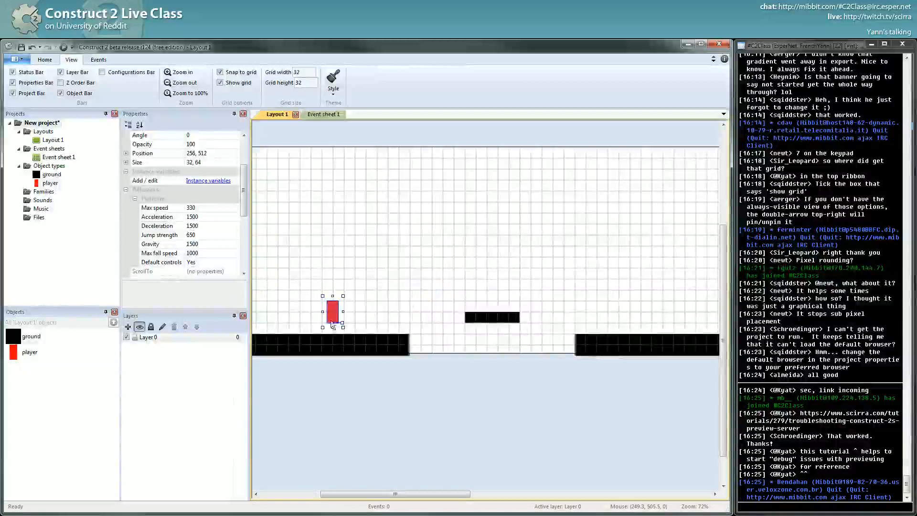
click(316, 114)
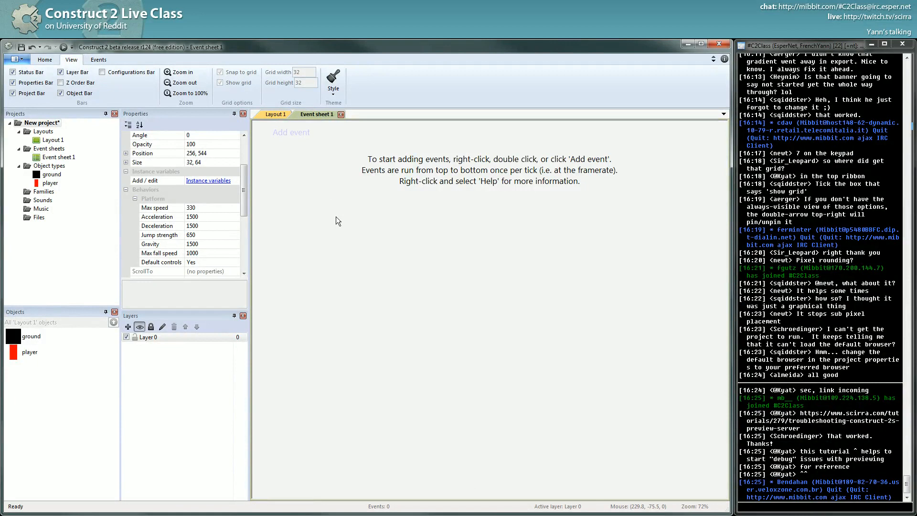
mouse_move(315, 208)
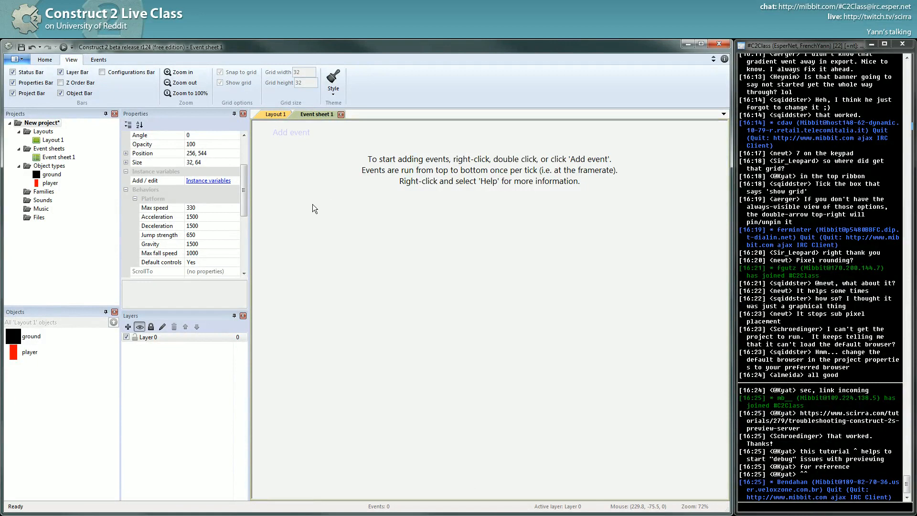
mouse_move(315, 193)
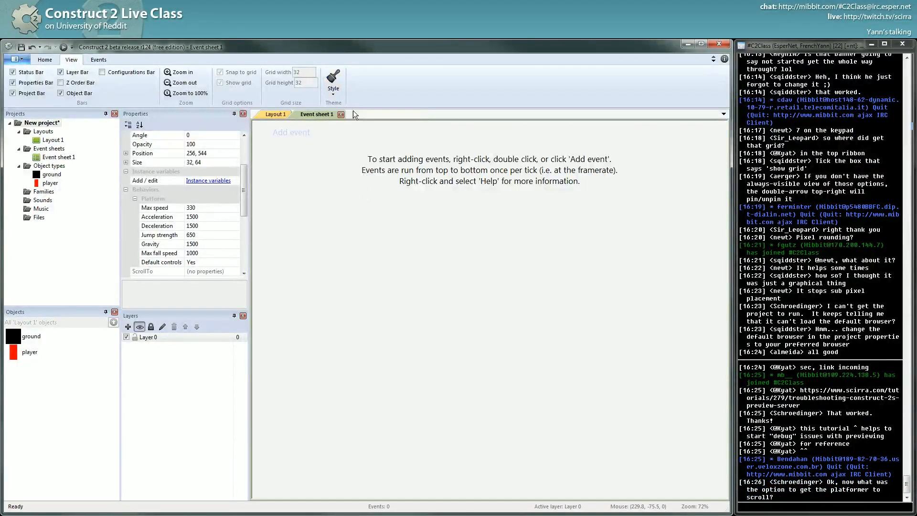
mouse_move(374, 203)
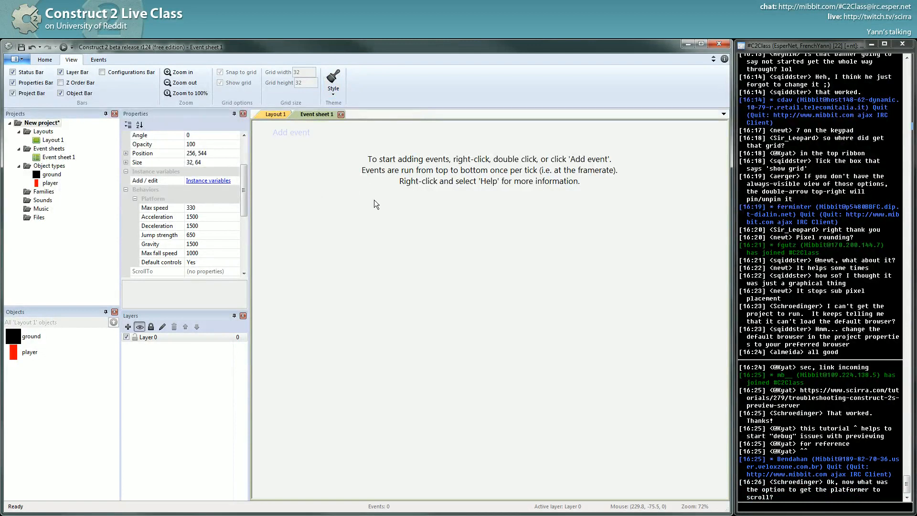
mouse_move(864, 284)
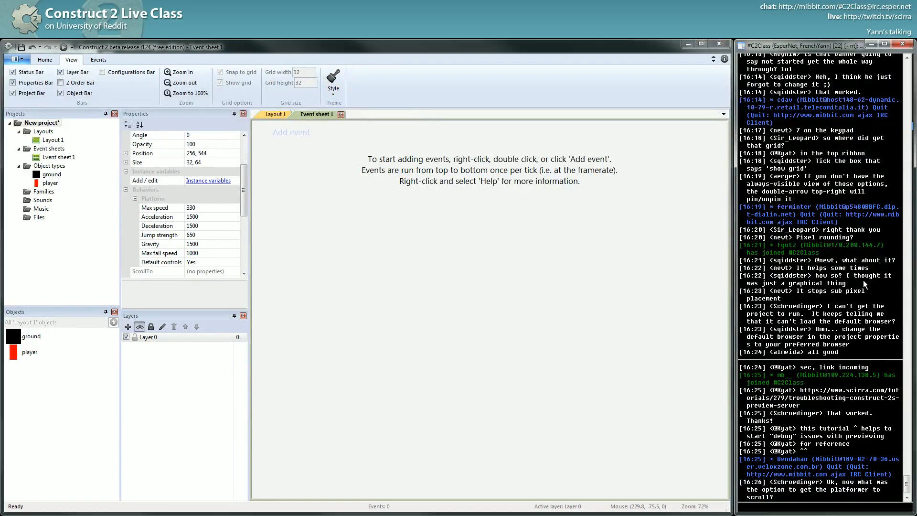